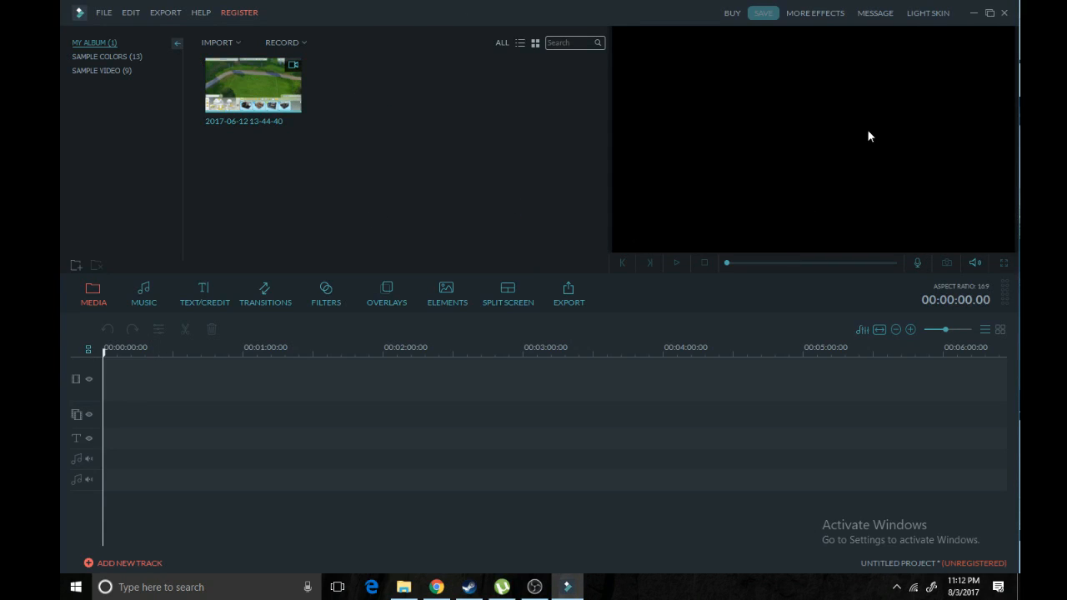
{"action": "mouse_move", "coordinate": [486, 148]}
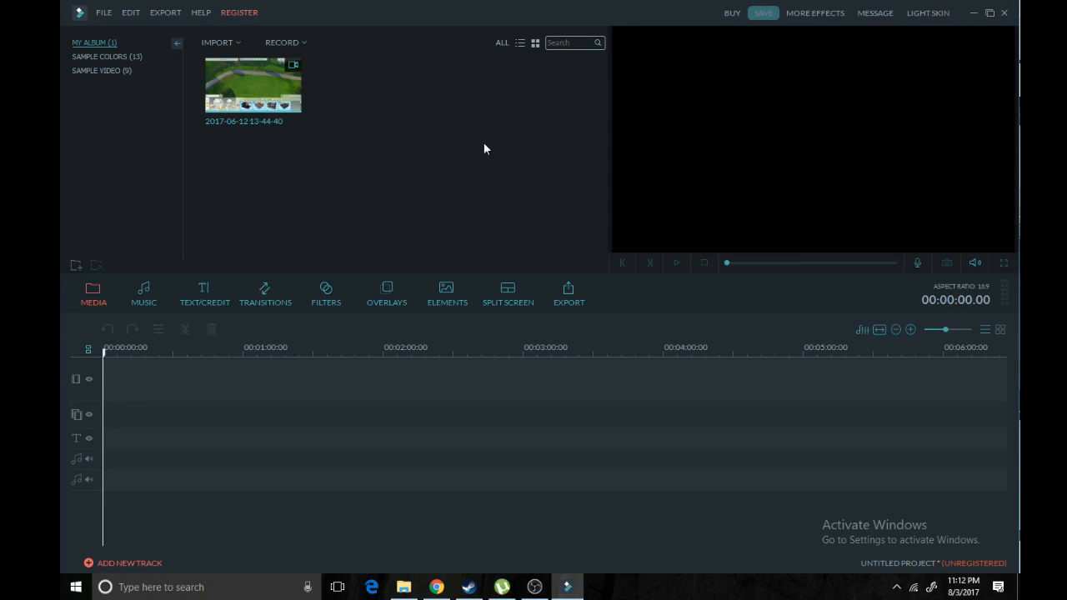
{"action": "mouse_move", "coordinate": [275, 330]}
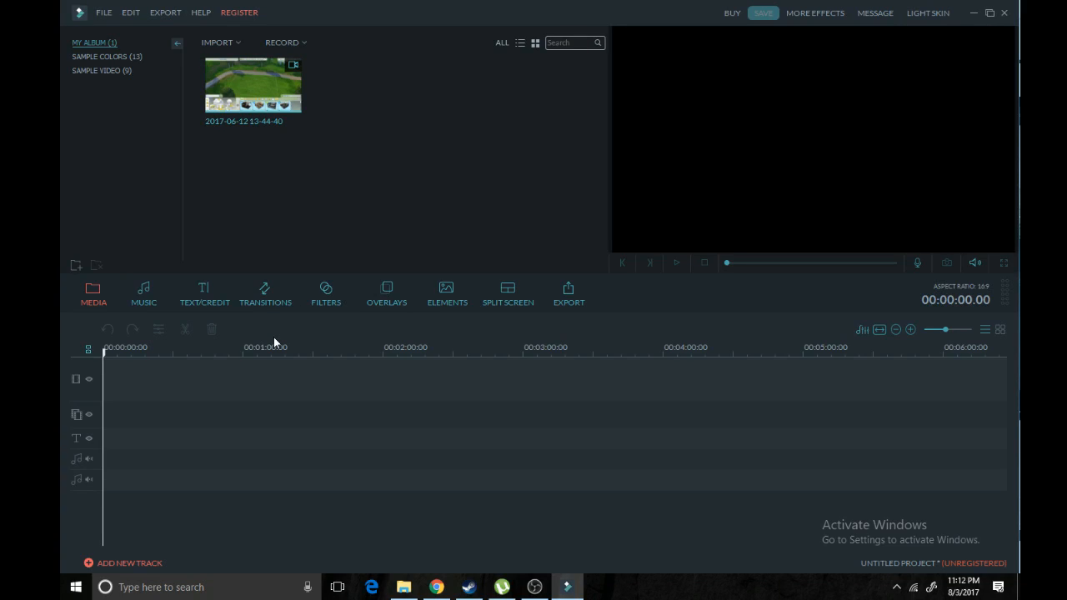
- Drag the Sims 4 clip onto the timeline and start registration, raising the watermark notice
{"action": "left_click_drag", "start_coordinate": [143, 365], "coordinate": [275, 440]}
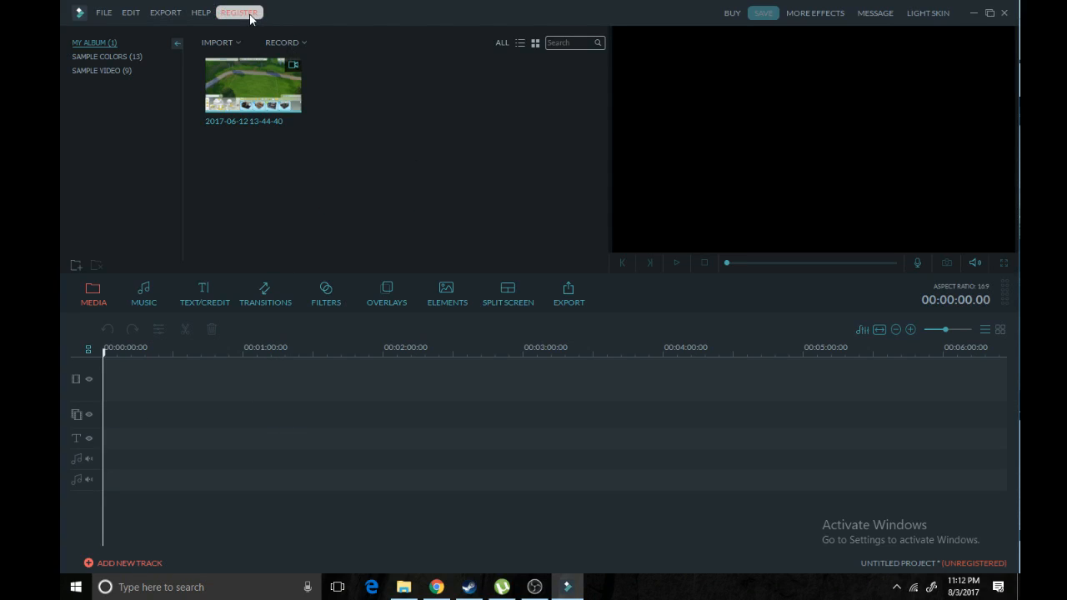
{"action": "left_click", "coordinate": [239, 11]}
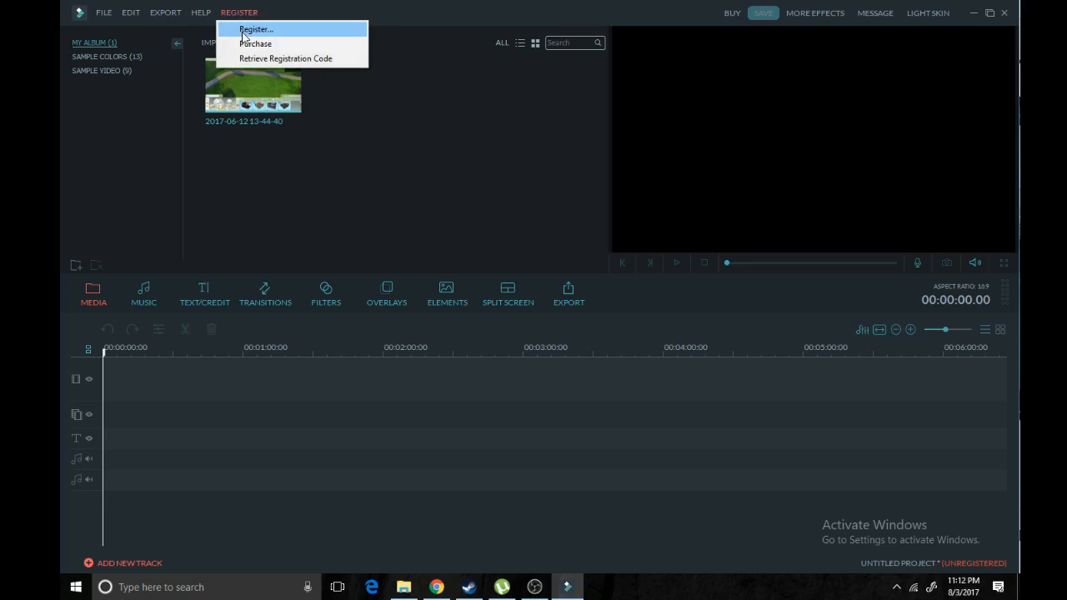
{"action": "left_click", "coordinate": [505, 153]}
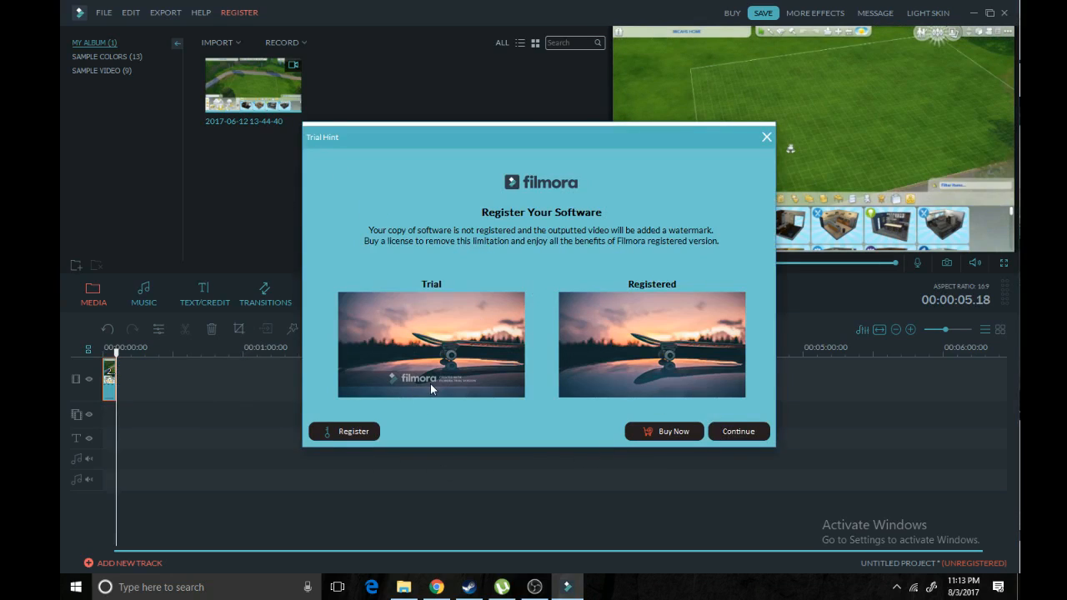
- Continue past the trial notice and export the clip as MP4 'top 10' to the Desktop
{"action": "left_click", "coordinate": [737, 431]}
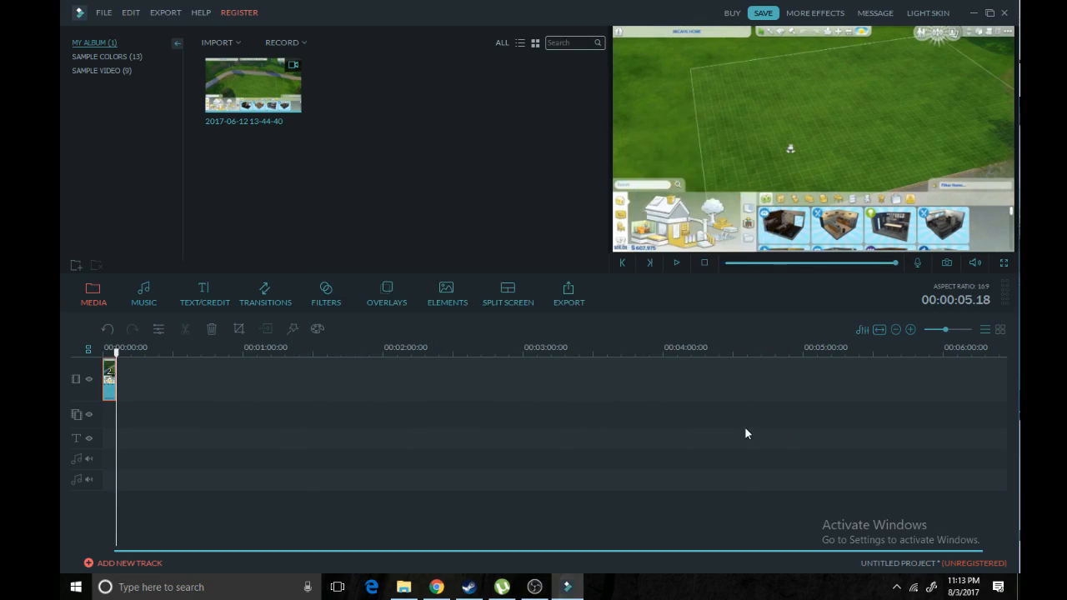
{"action": "left_click", "coordinate": [569, 293]}
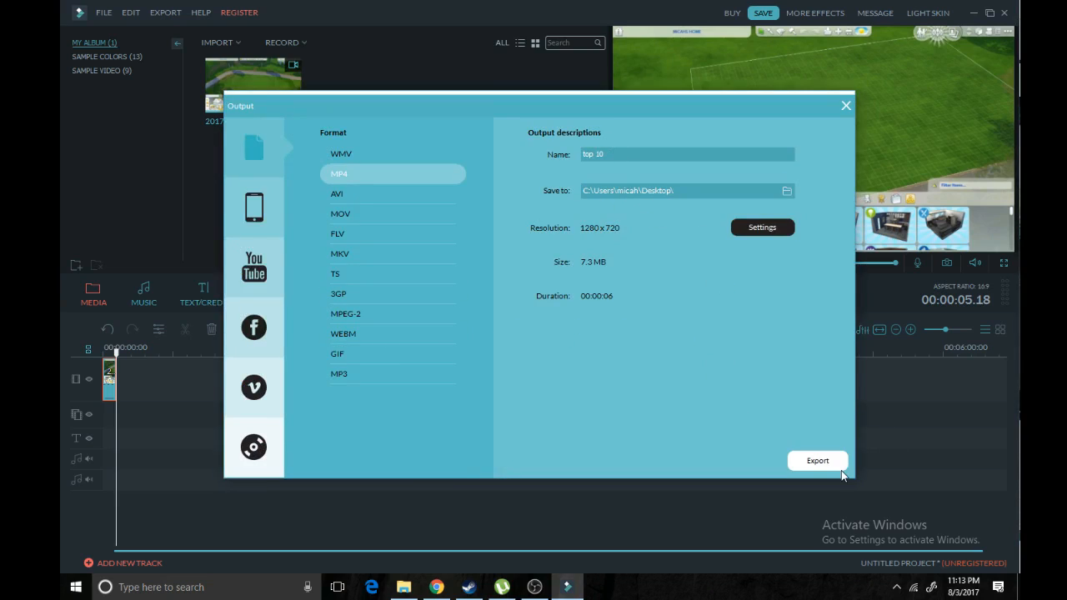
{"action": "left_click", "coordinate": [817, 460]}
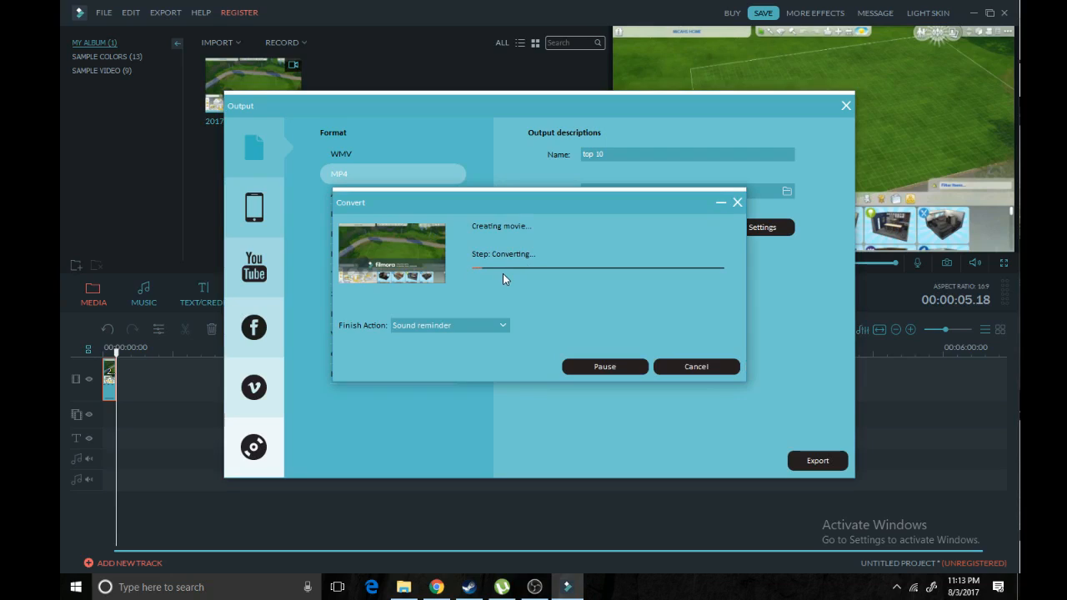
{"action": "mouse_move", "coordinate": [416, 322]}
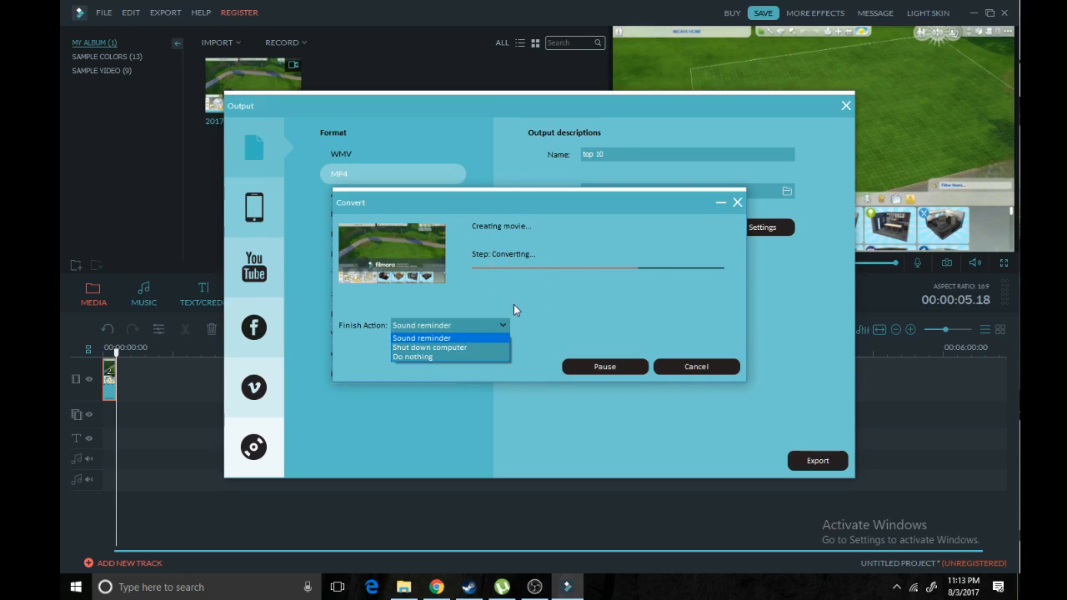
{"action": "left_click", "coordinate": [421, 337]}
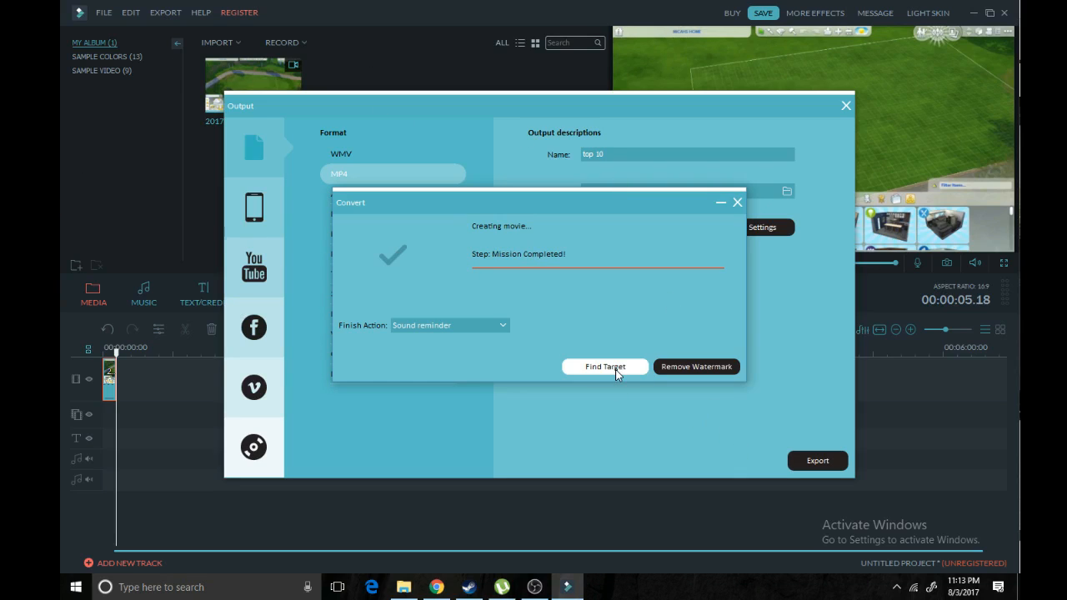
- Open the exported 'top 10' video, watch the watermarked playback, then close the player
{"action": "left_click", "coordinate": [604, 367]}
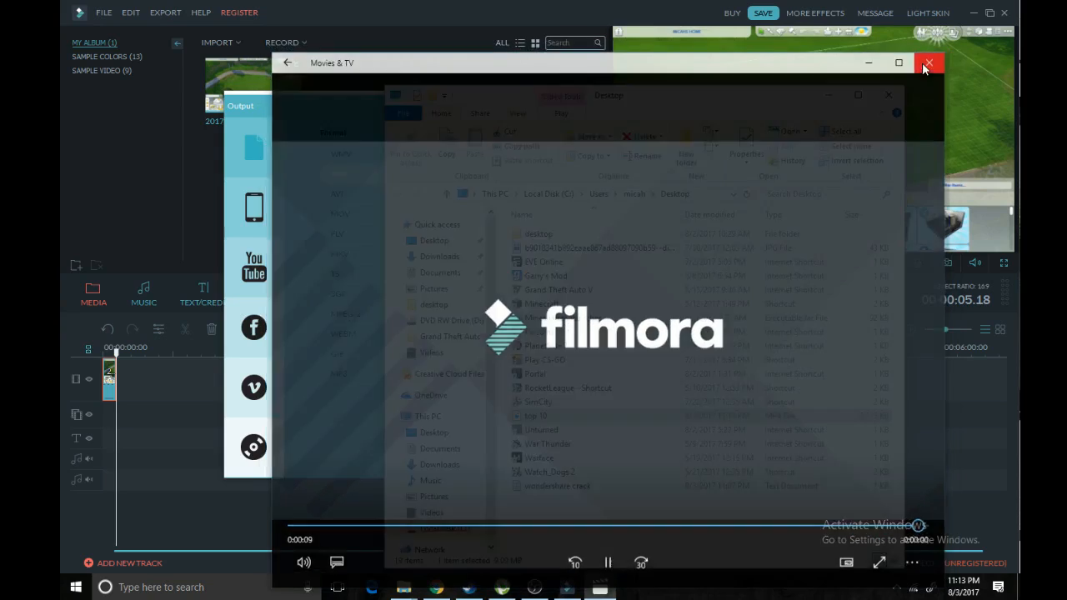
{"action": "left_click", "coordinate": [928, 62]}
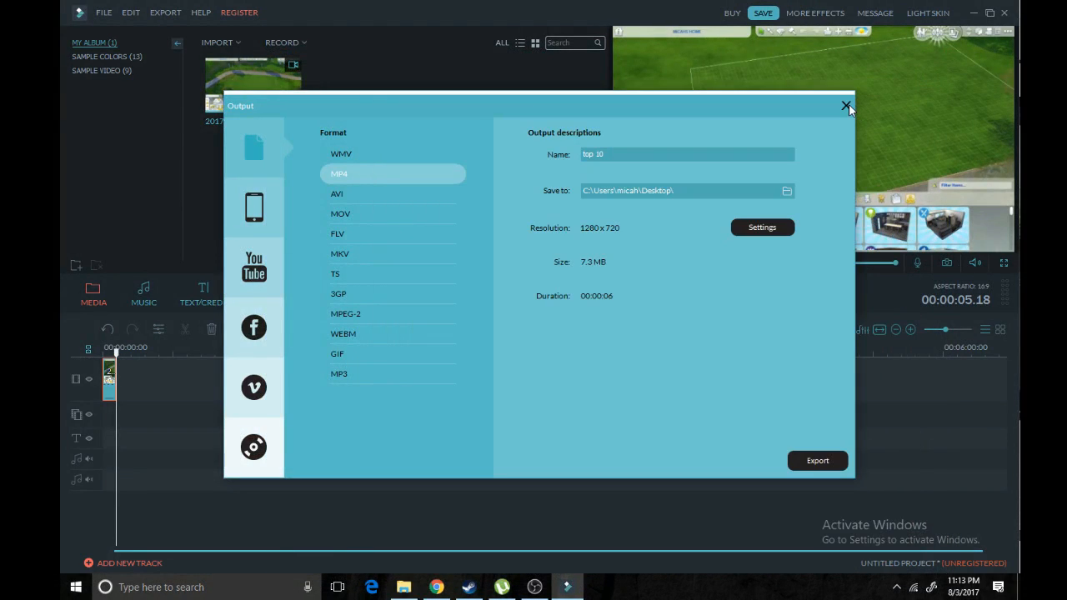
- Close the Output window and dismiss the Trial Hint notice
{"action": "left_click", "coordinate": [846, 107]}
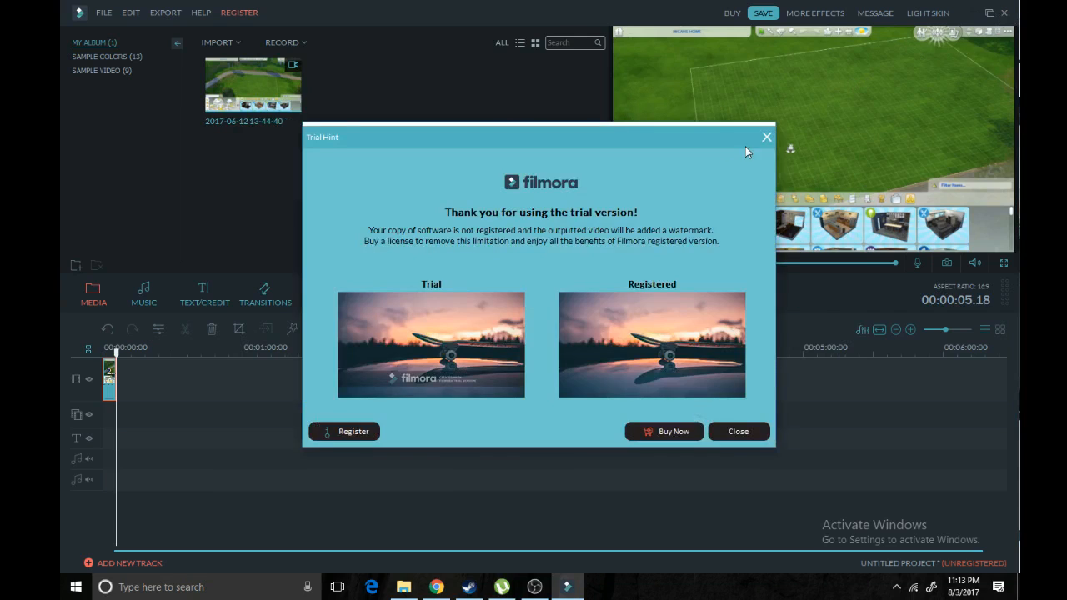
{"action": "left_click", "coordinate": [738, 431]}
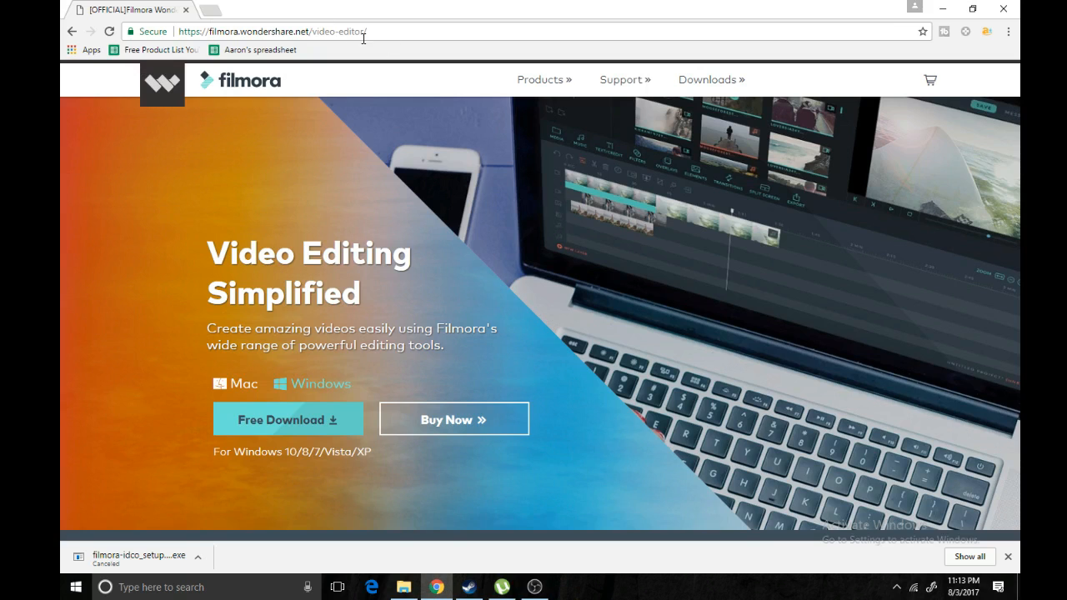
- Download and launch the Windows Filmora installer, cancelling the overwrite of the existing installation
{"action": "scroll", "scroll_direction": "down", "scroll_amount": 3}
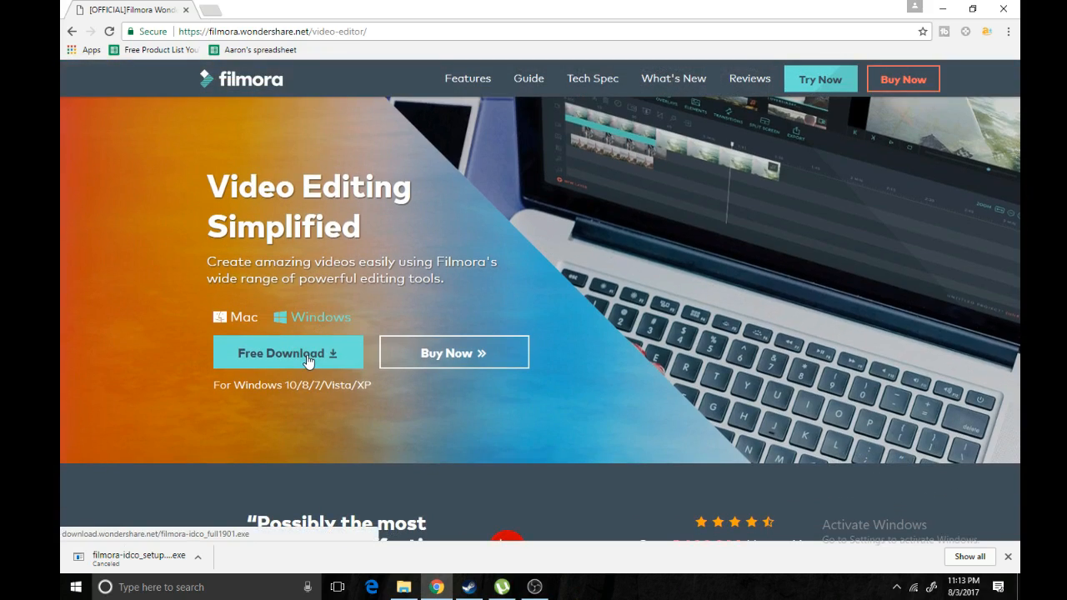
{"action": "left_click", "coordinate": [288, 353]}
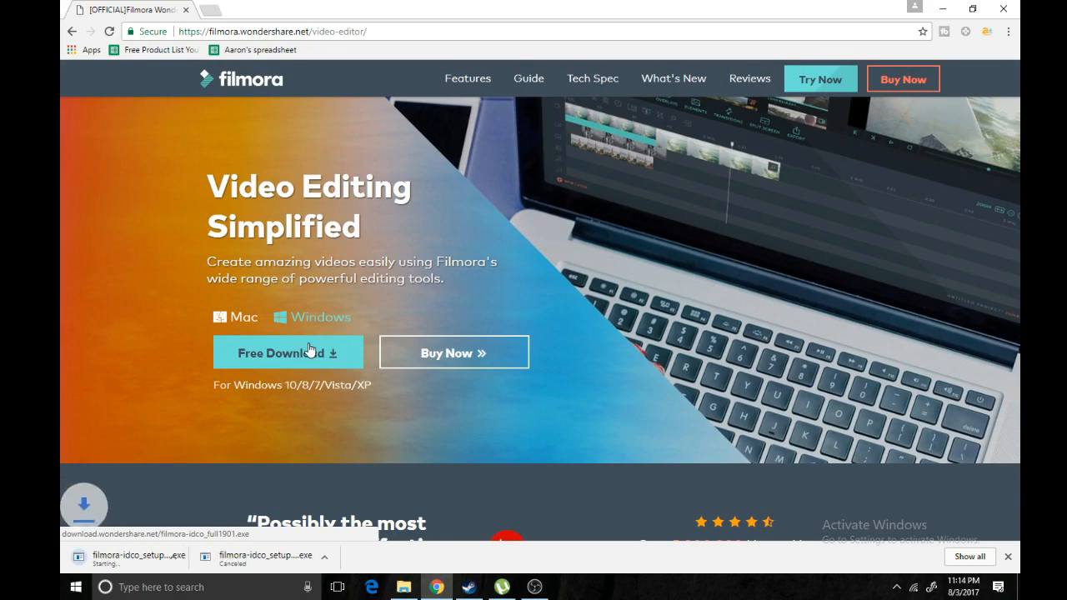
{"action": "mouse_move", "coordinate": [133, 556]}
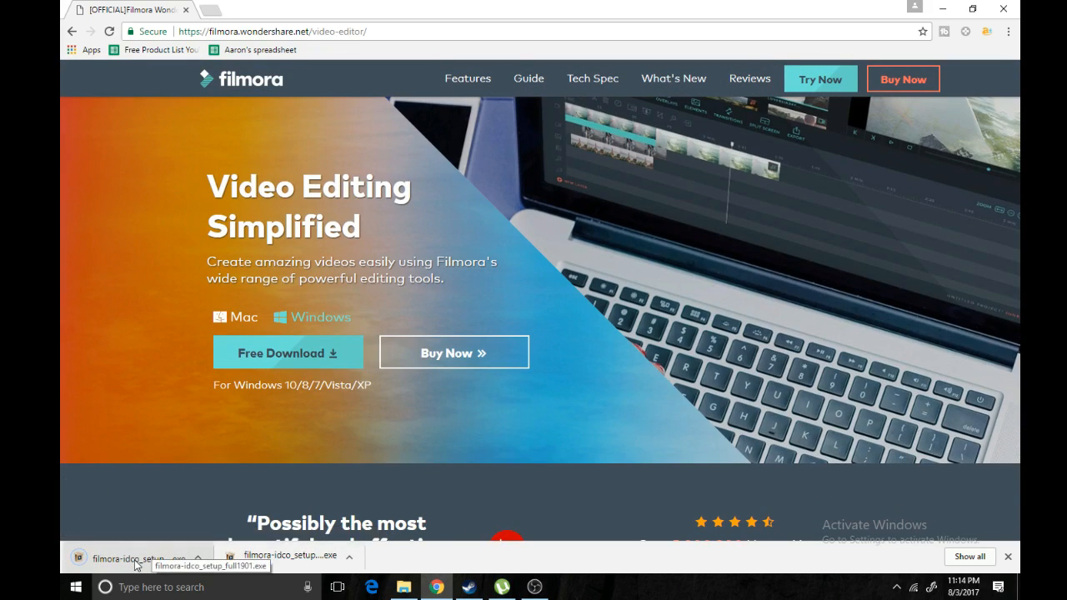
{"action": "left_click", "coordinate": [136, 559]}
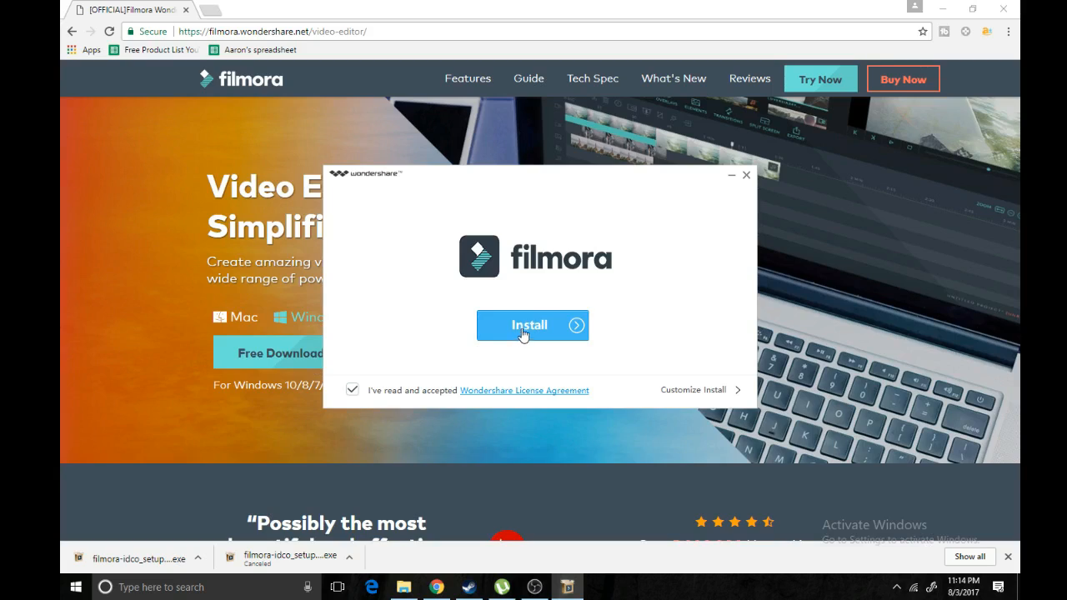
{"action": "left_click", "coordinate": [532, 325]}
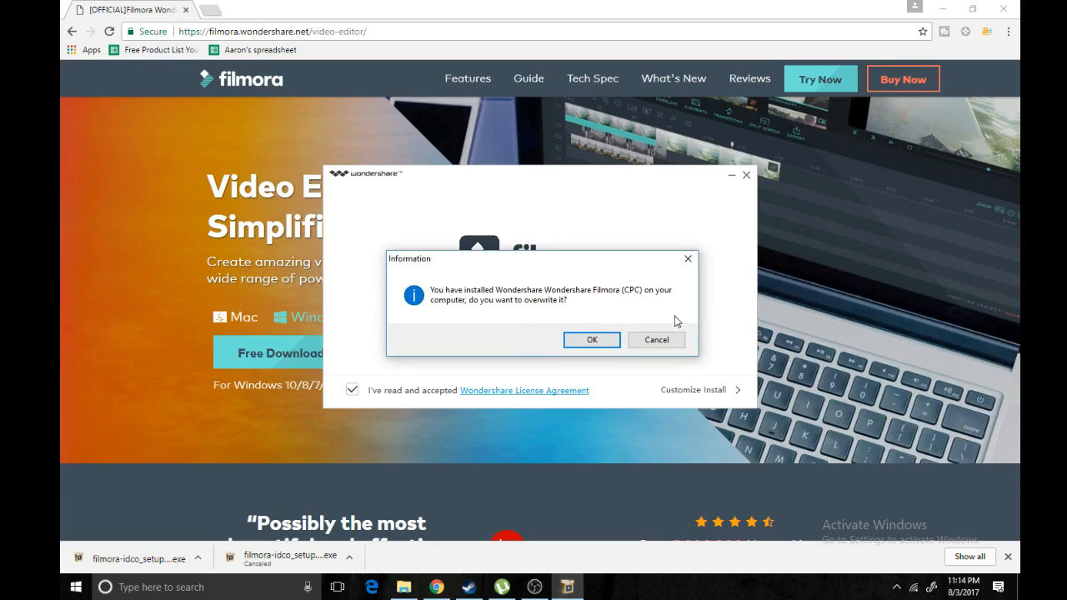
{"action": "left_click", "coordinate": [656, 339]}
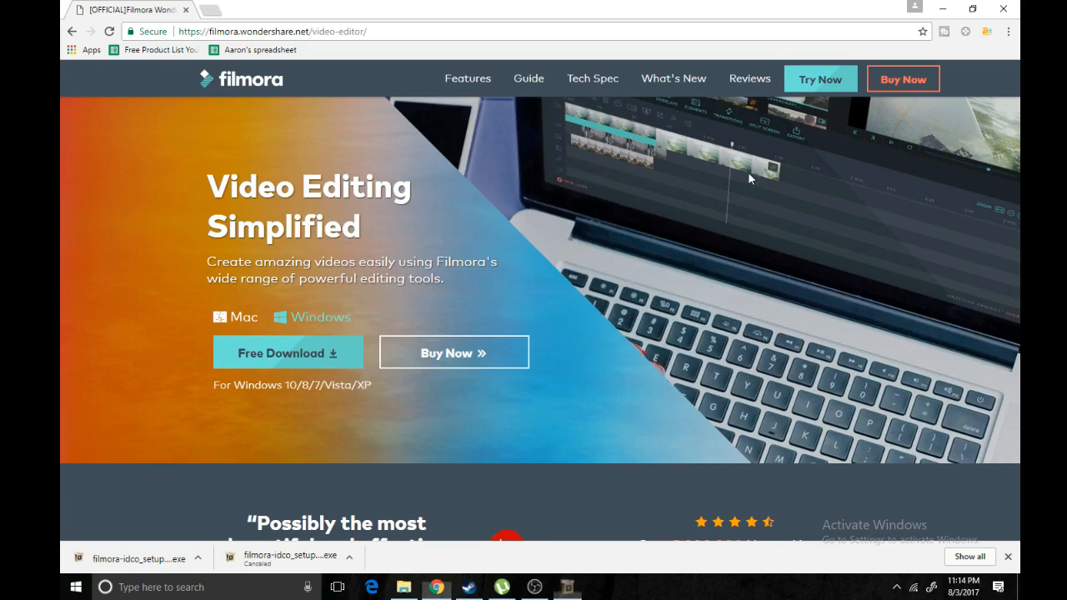
- Search Windows for 'won' to surface Wondershare Filmora as best match
{"action": "left_click", "coordinate": [534, 587]}
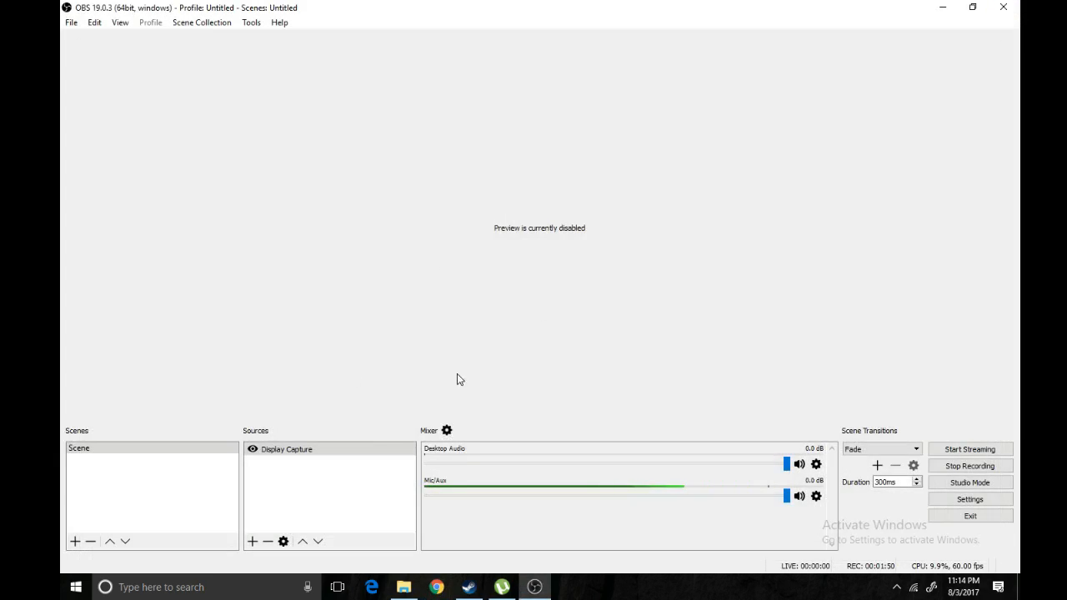
{"action": "left_click", "coordinate": [943, 8]}
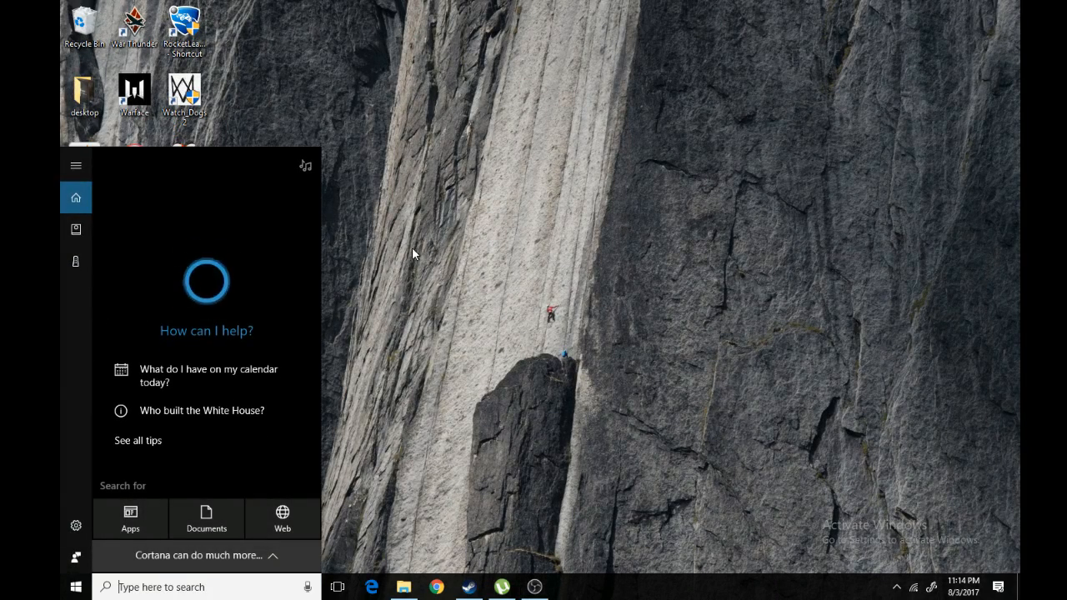
{"action": "type", "text": "won"}
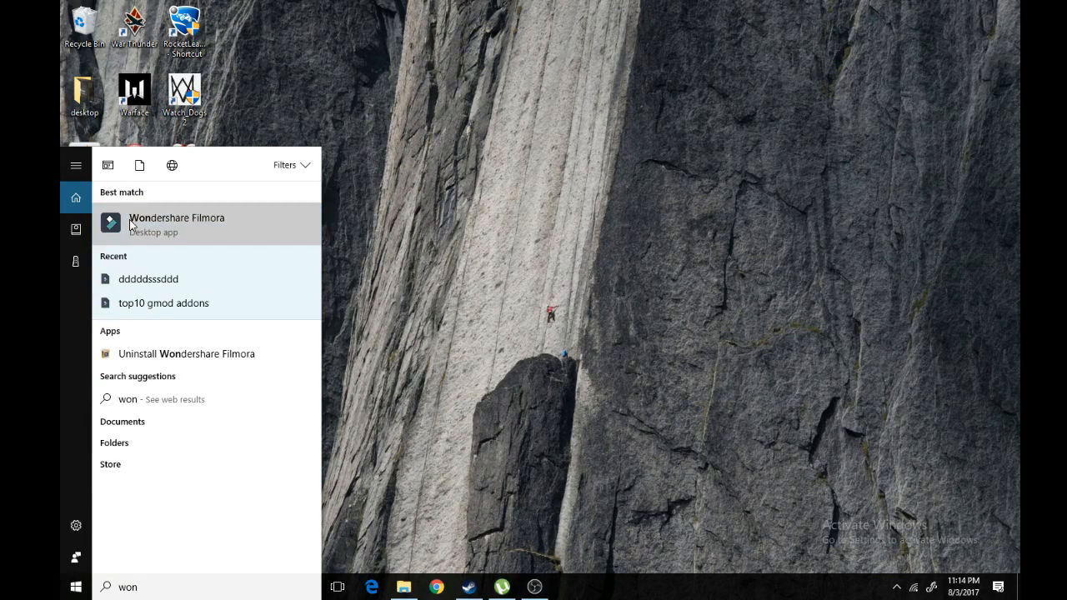
{"action": "mouse_move", "coordinate": [175, 223]}
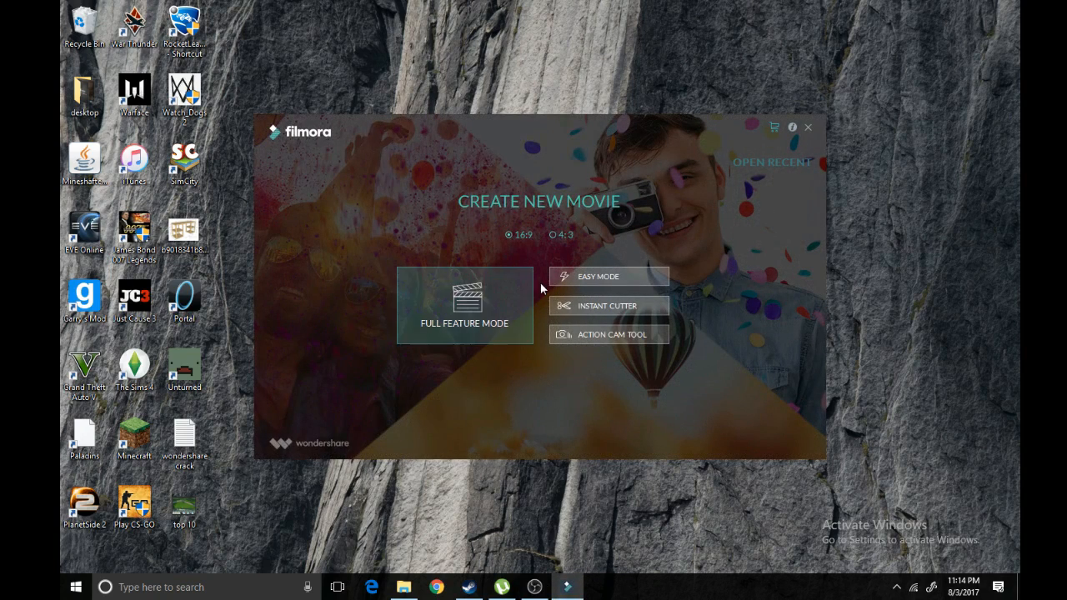
{"action": "mouse_move", "coordinate": [464, 312]}
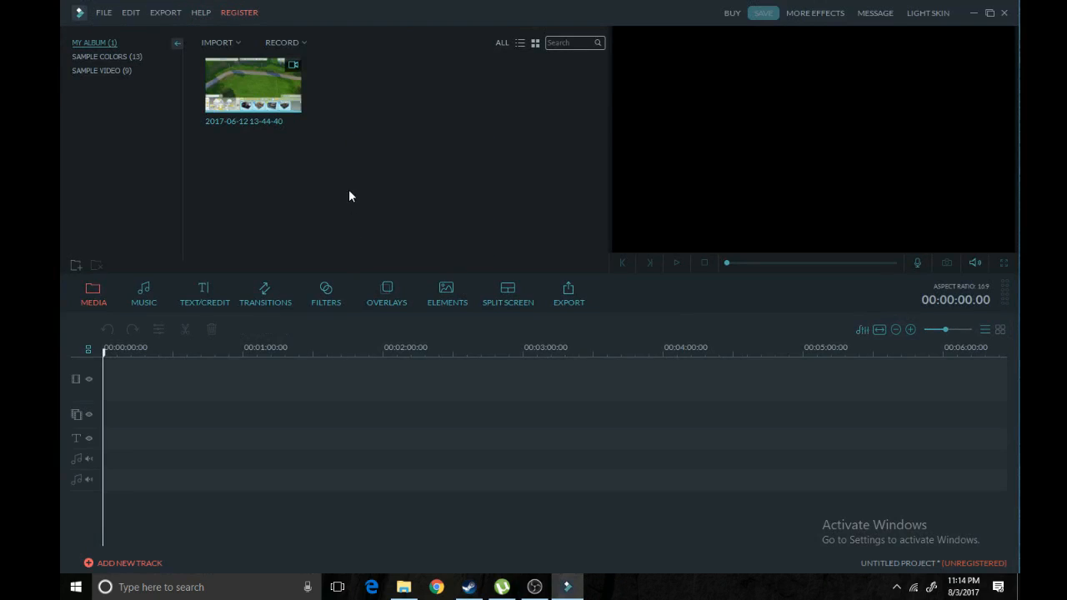
{"action": "mouse_move", "coordinate": [436, 6]}
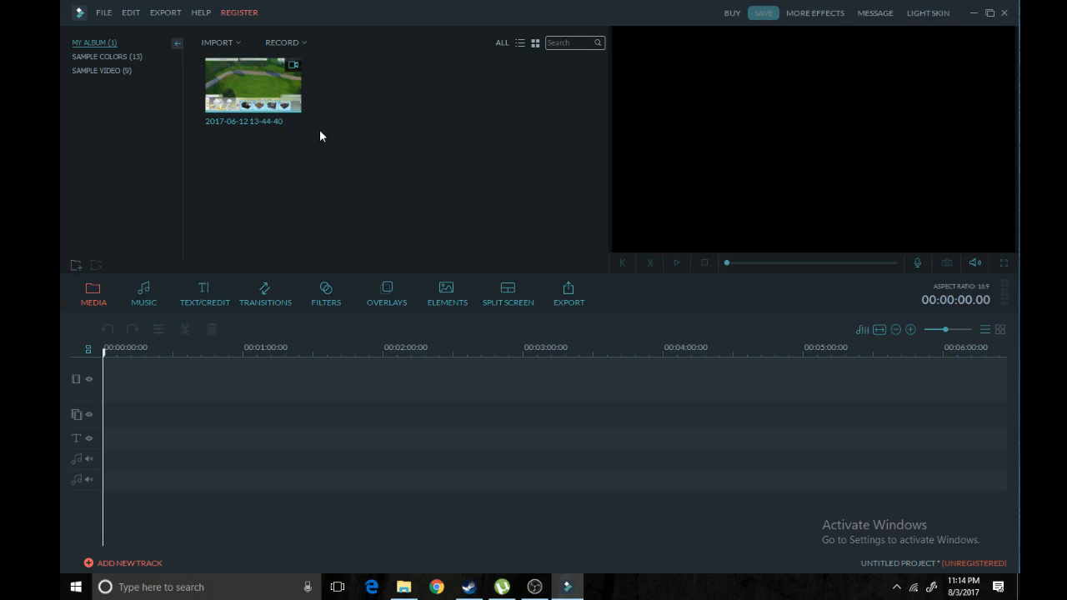
{"action": "mouse_move", "coordinate": [257, 6]}
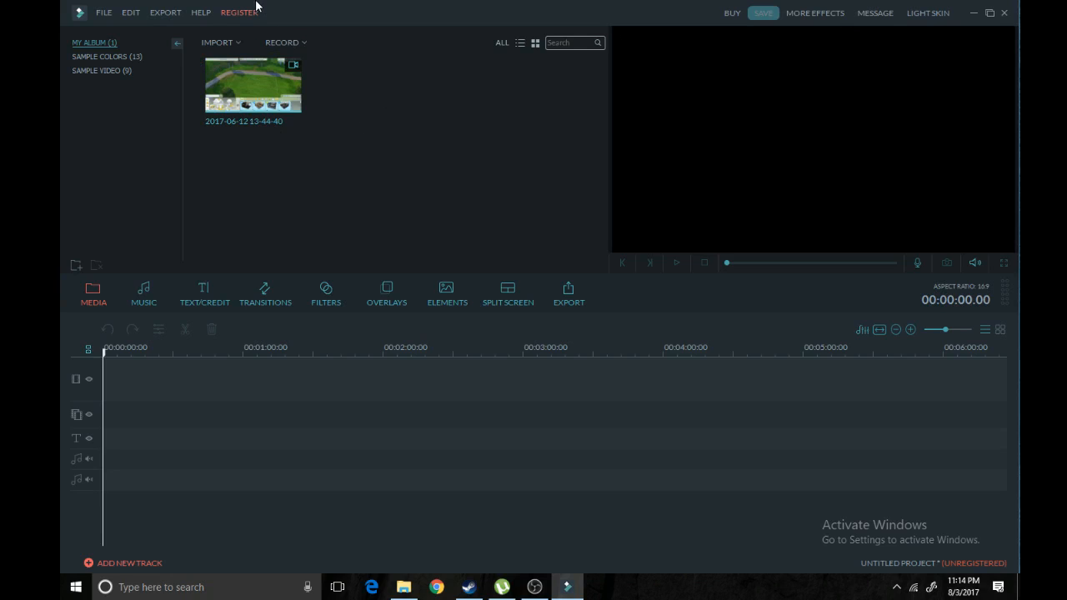
{"action": "mouse_move", "coordinate": [944, 9]}
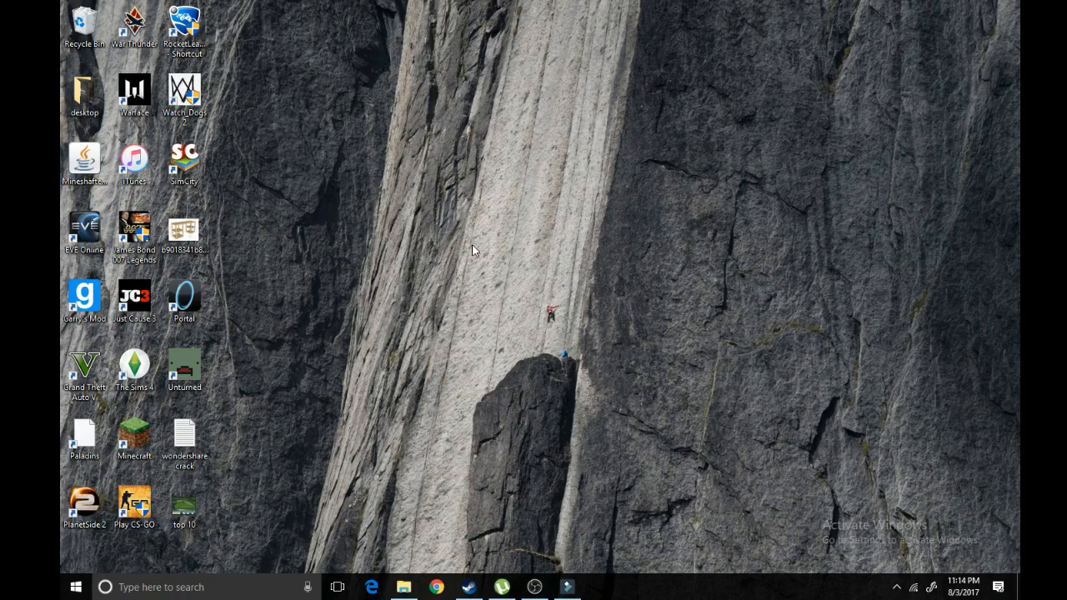
- Create a blank desktop text document, then open the 'wondershare crack' note in Notepad
{"action": "double_click", "coordinate": [184, 438]}
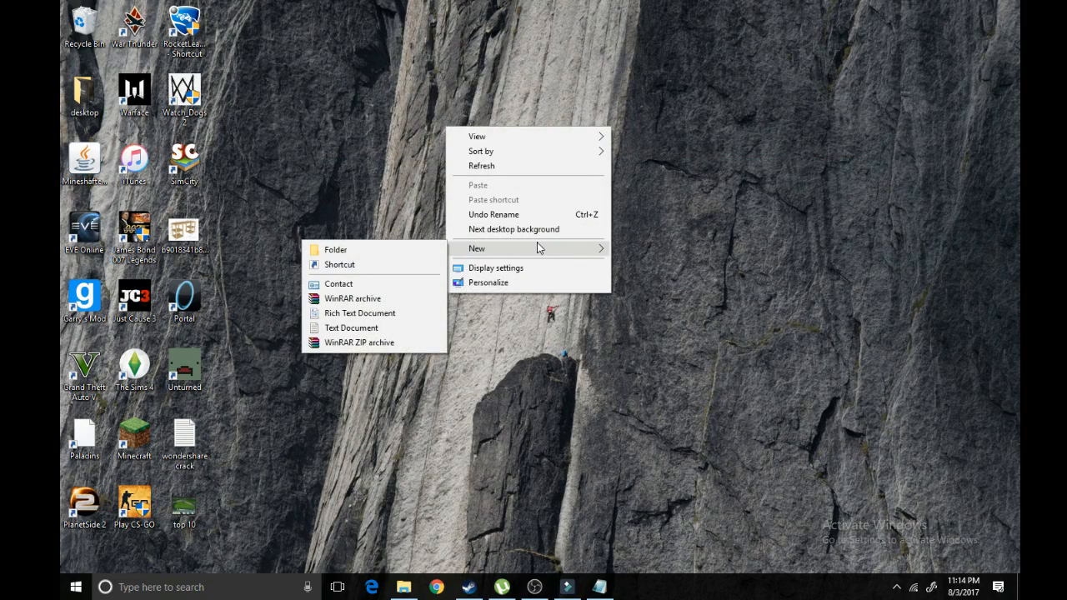
{"action": "left_click", "coordinate": [351, 328]}
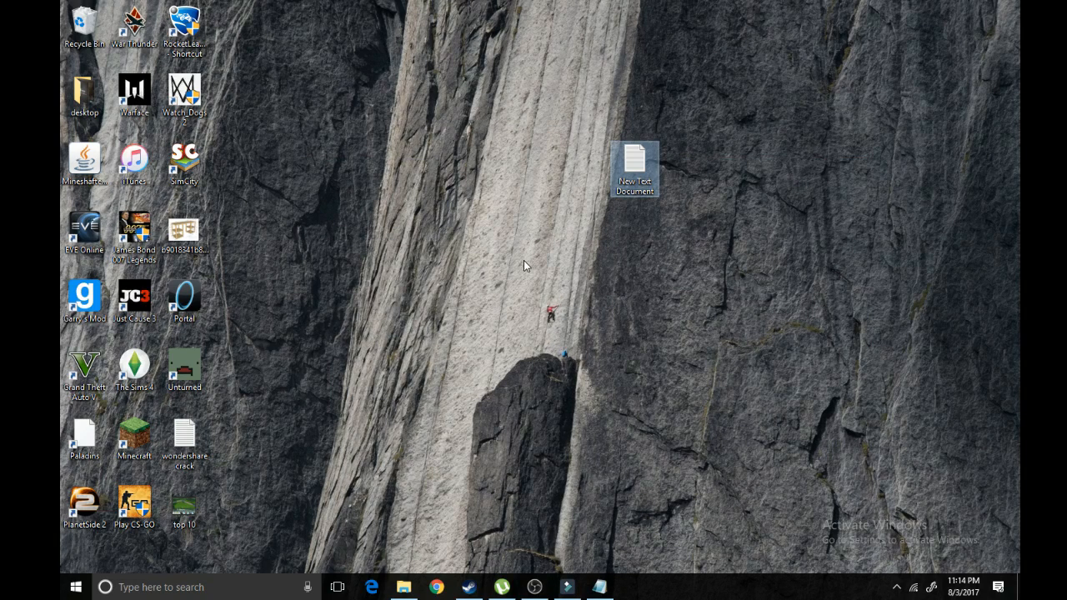
{"action": "double_click", "coordinate": [635, 167]}
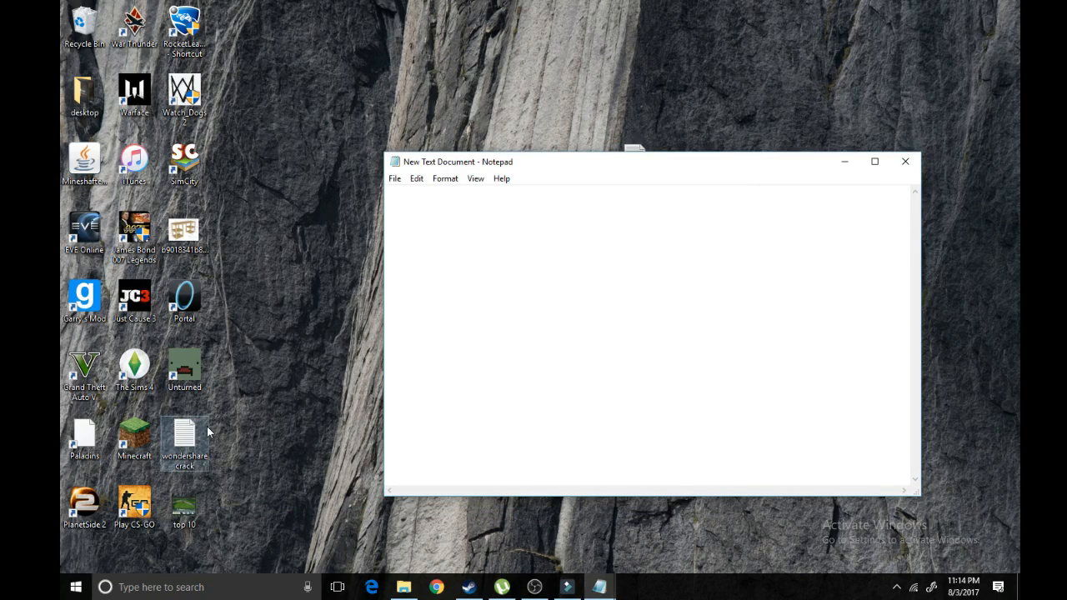
{"action": "double_click", "coordinate": [184, 438]}
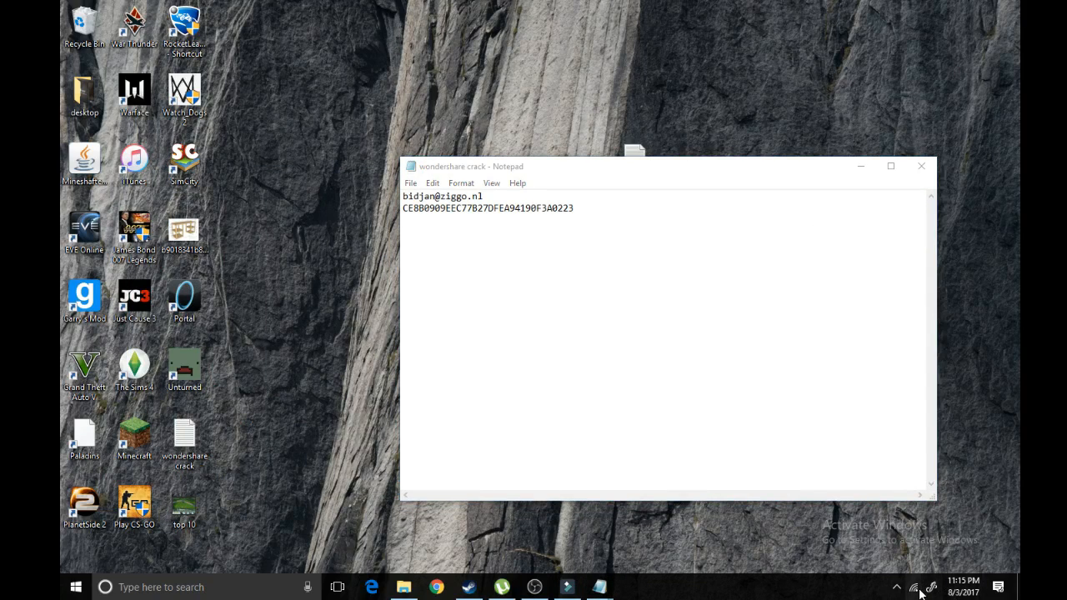
- Switch back to the Filmora editor from the taskbar
{"action": "left_click", "coordinate": [914, 588]}
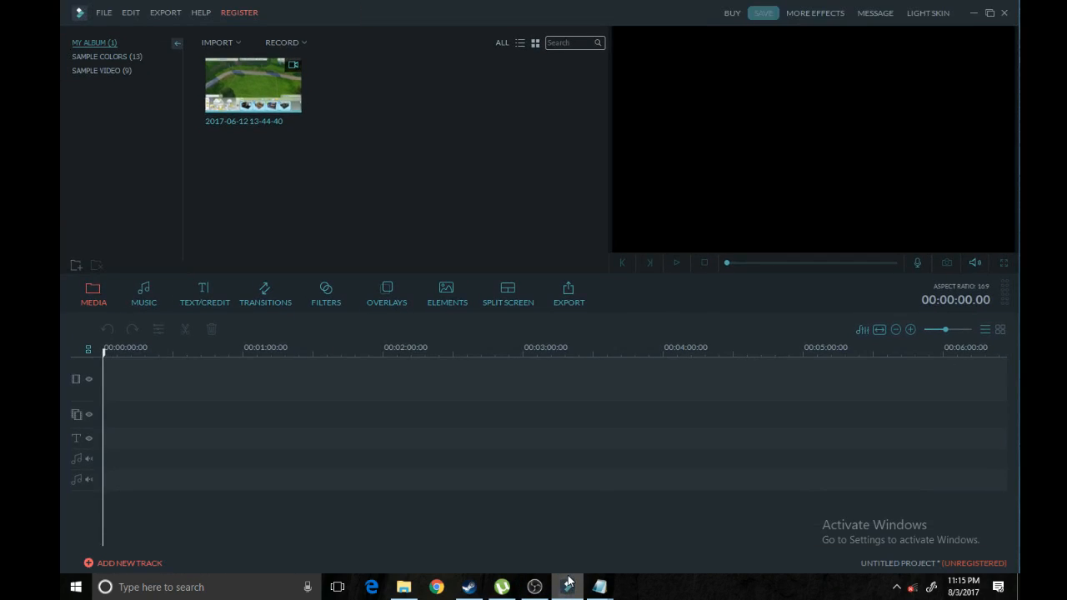
{"action": "mouse_move", "coordinate": [777, 519]}
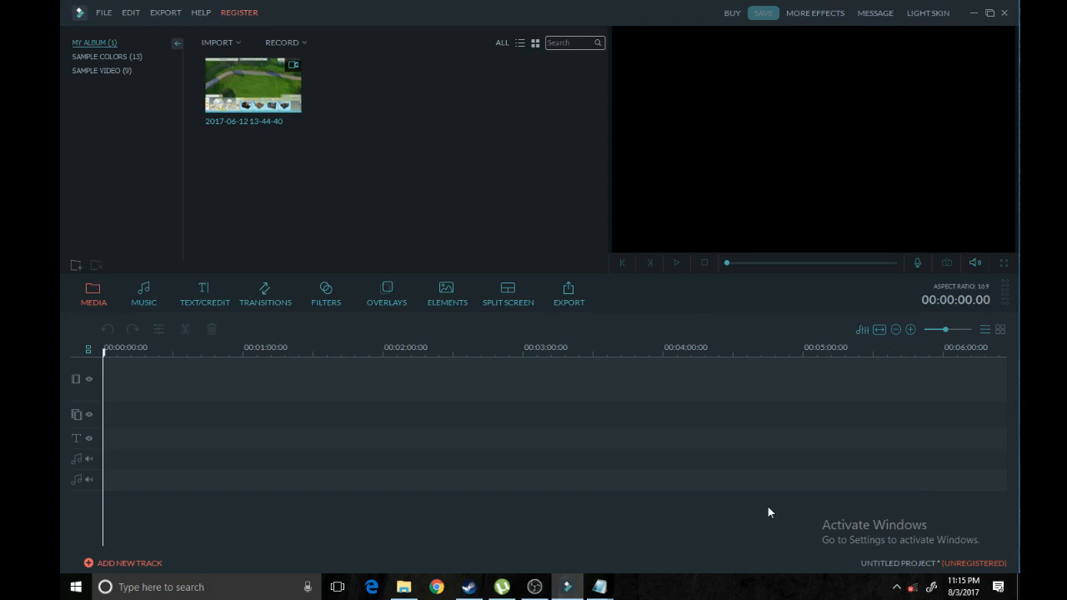
{"action": "mouse_move", "coordinate": [591, 170]}
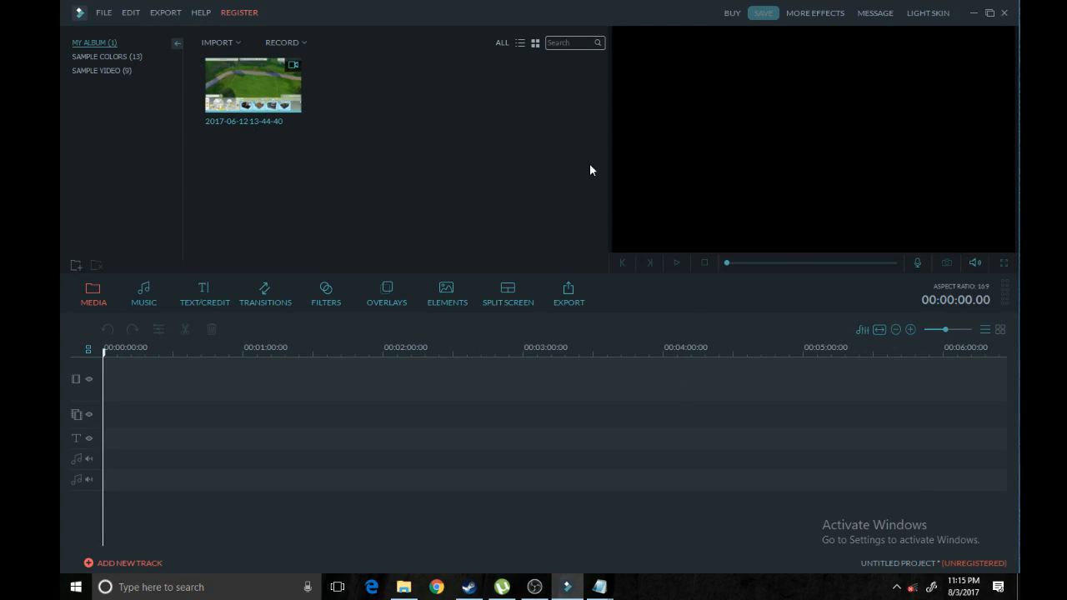
{"action": "mouse_move", "coordinate": [686, 13]}
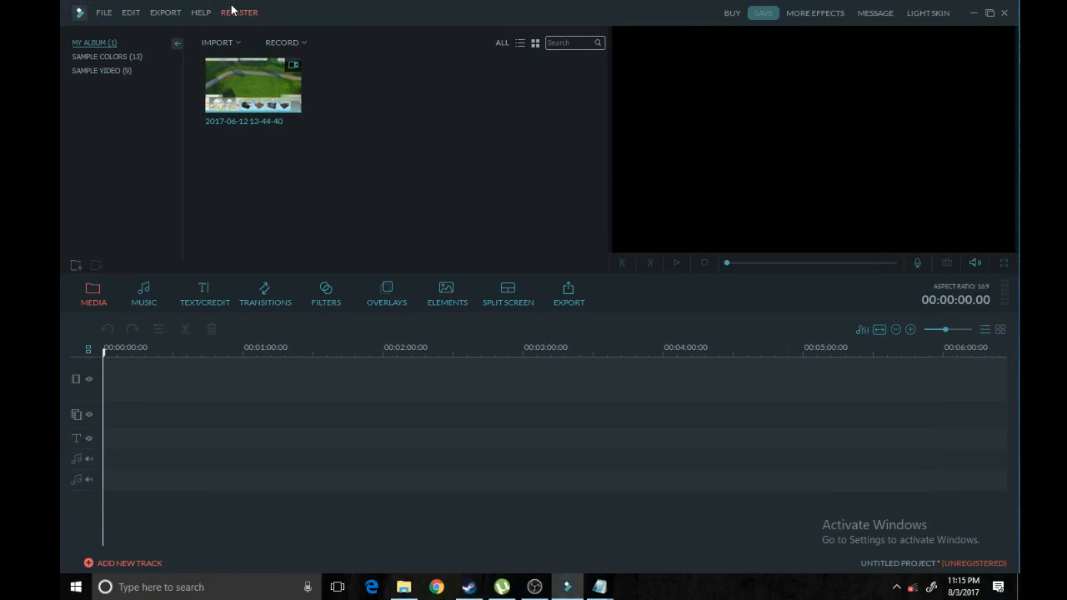
{"action": "left_click", "coordinate": [239, 12]}
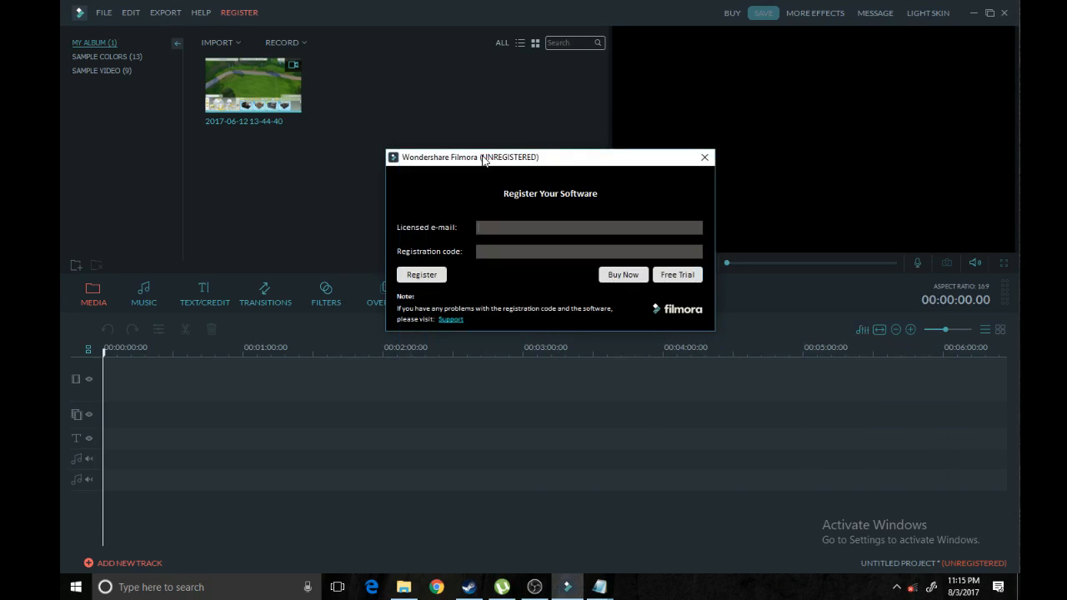
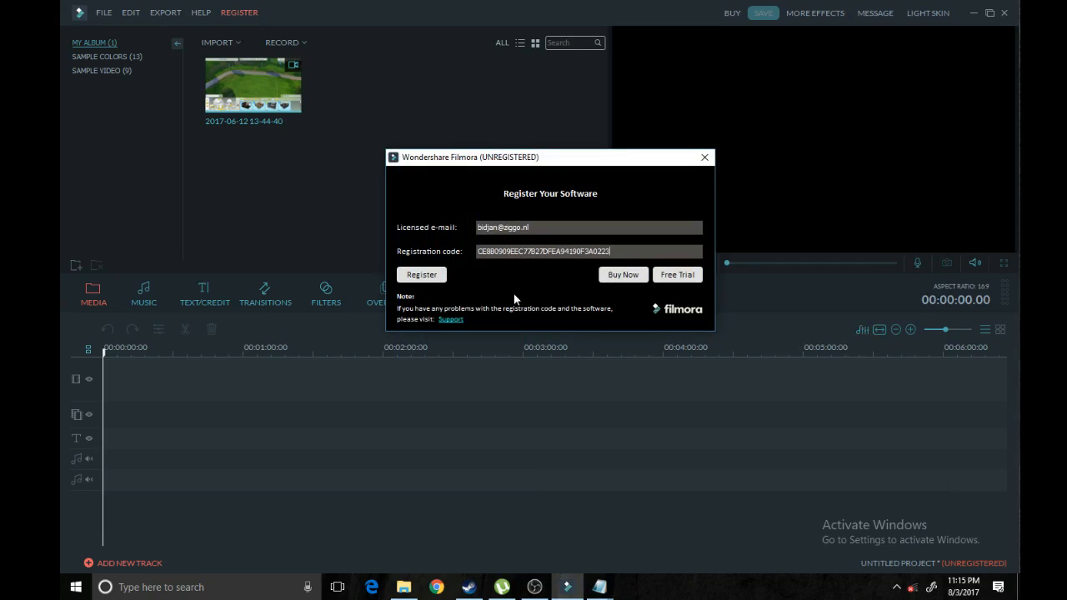
{"action": "left_click", "coordinate": [422, 274]}
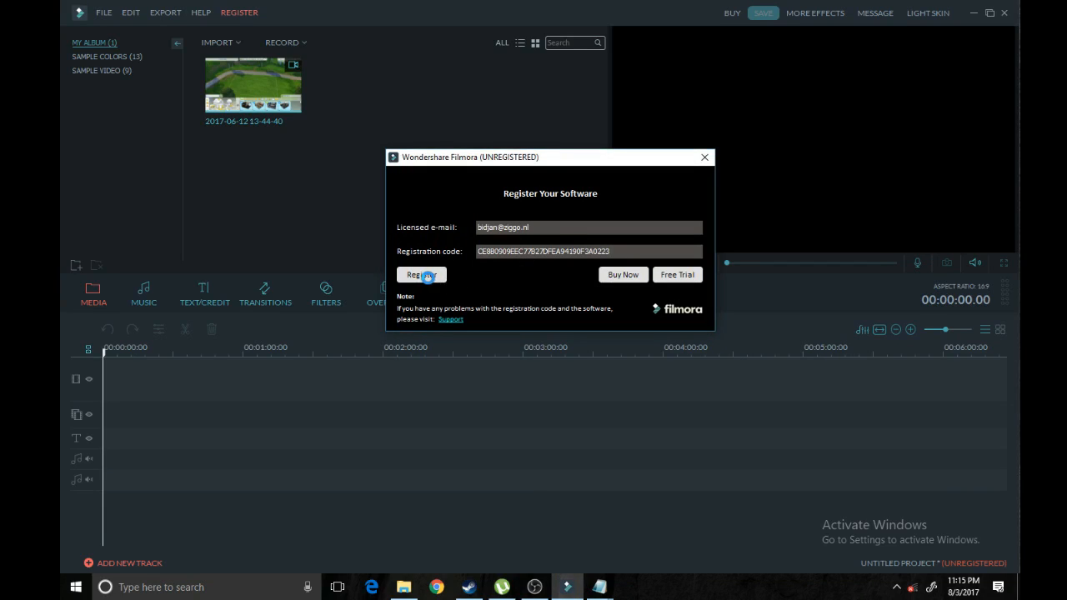
{"action": "left_click", "coordinate": [421, 275]}
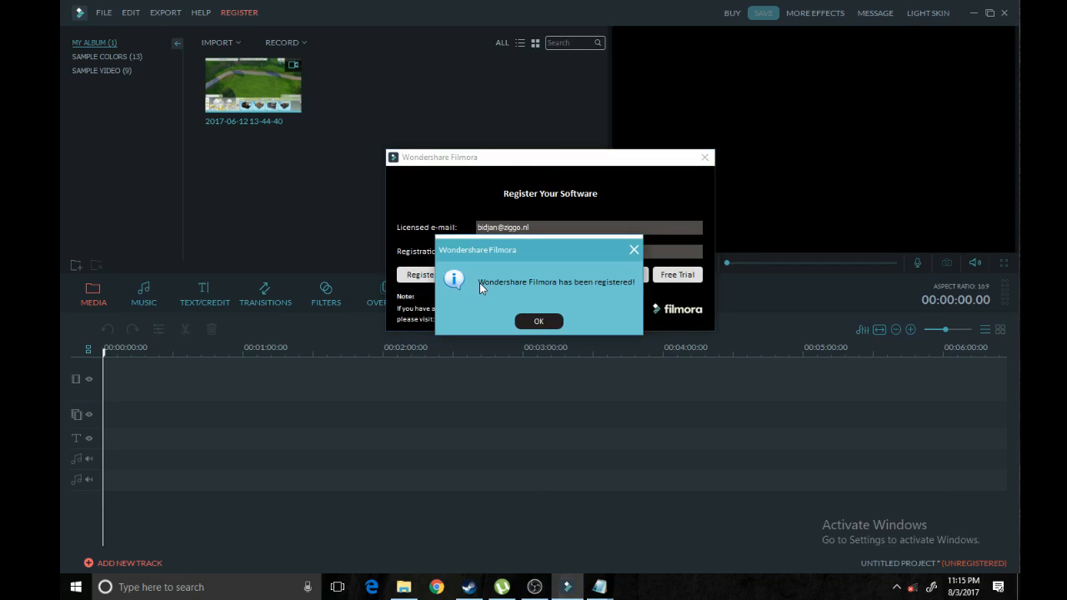
{"action": "left_click", "coordinate": [538, 321]}
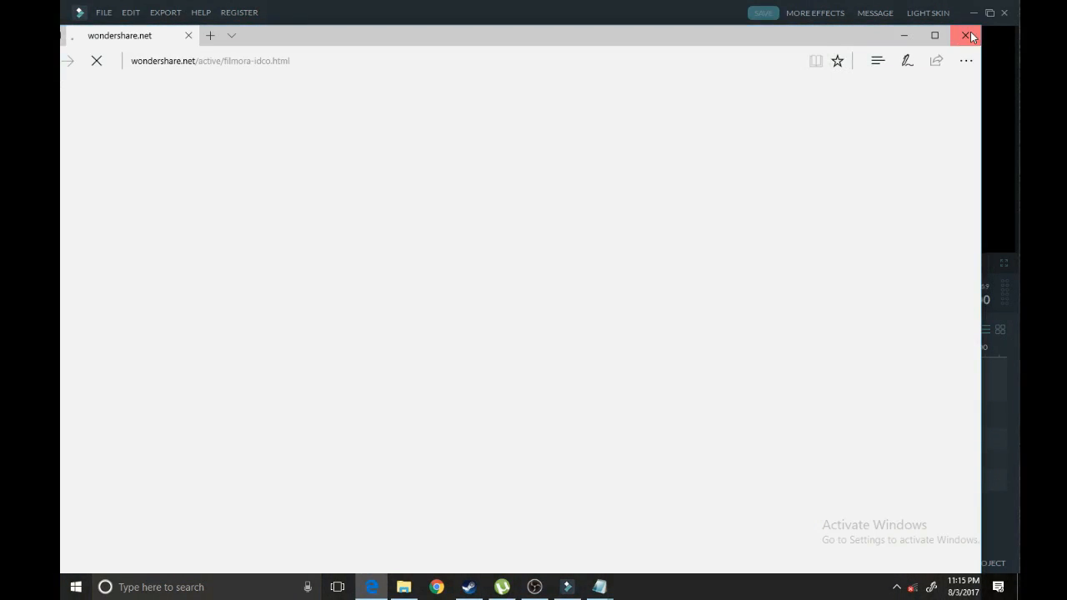
- Close the browser pop-up, put the Sims clip on the video track, and bring up export settings
{"action": "left_click", "coordinate": [970, 36]}
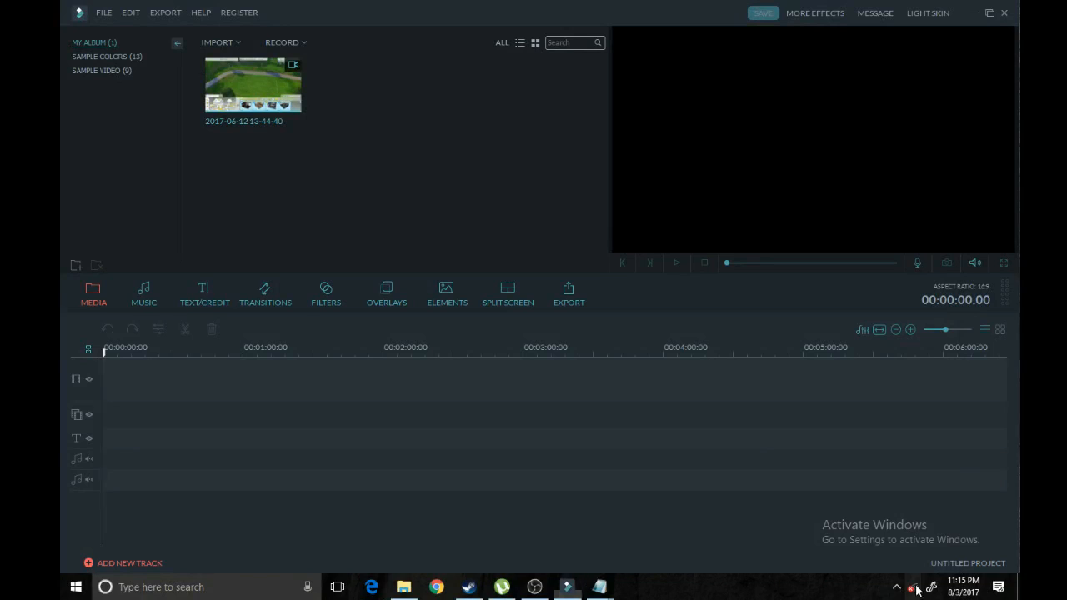
{"action": "mouse_move", "coordinate": [253, 85]}
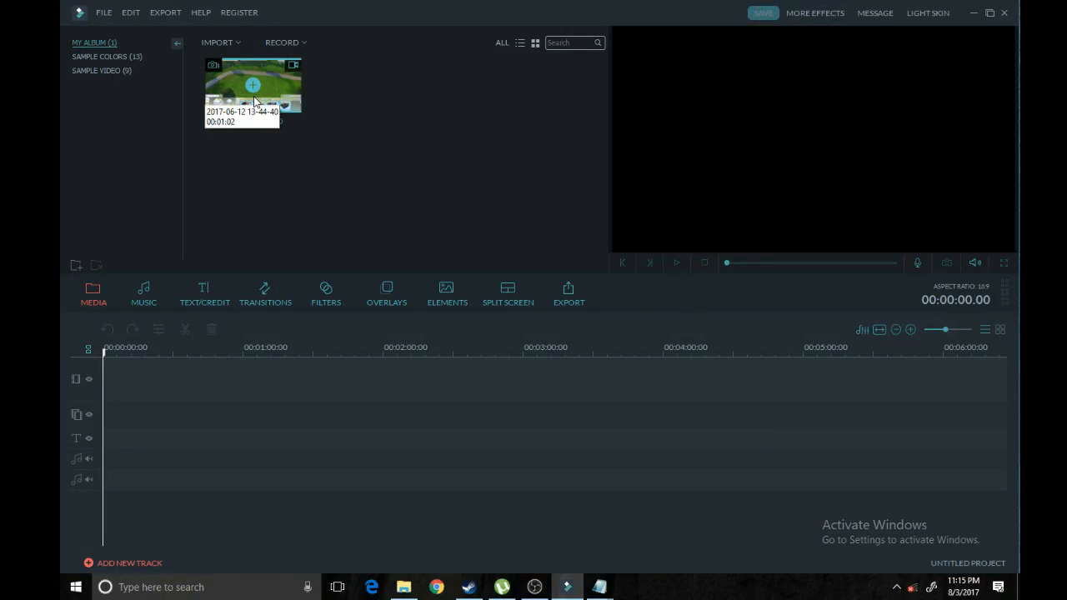
{"action": "left_click_drag", "start_coordinate": [251, 85], "coordinate": [175, 392]}
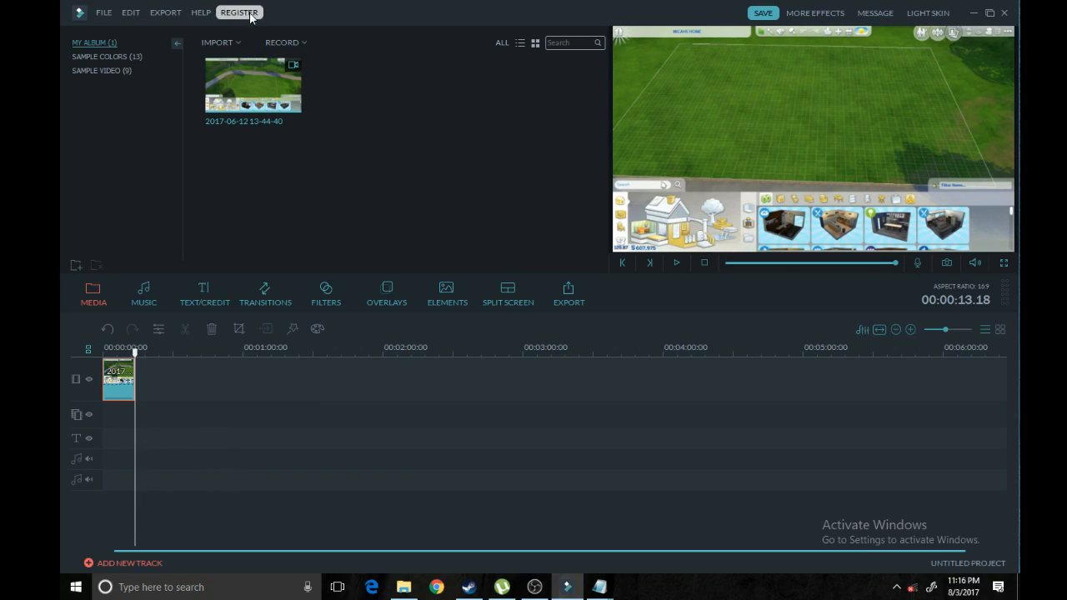
{"action": "mouse_move", "coordinate": [261, 38]}
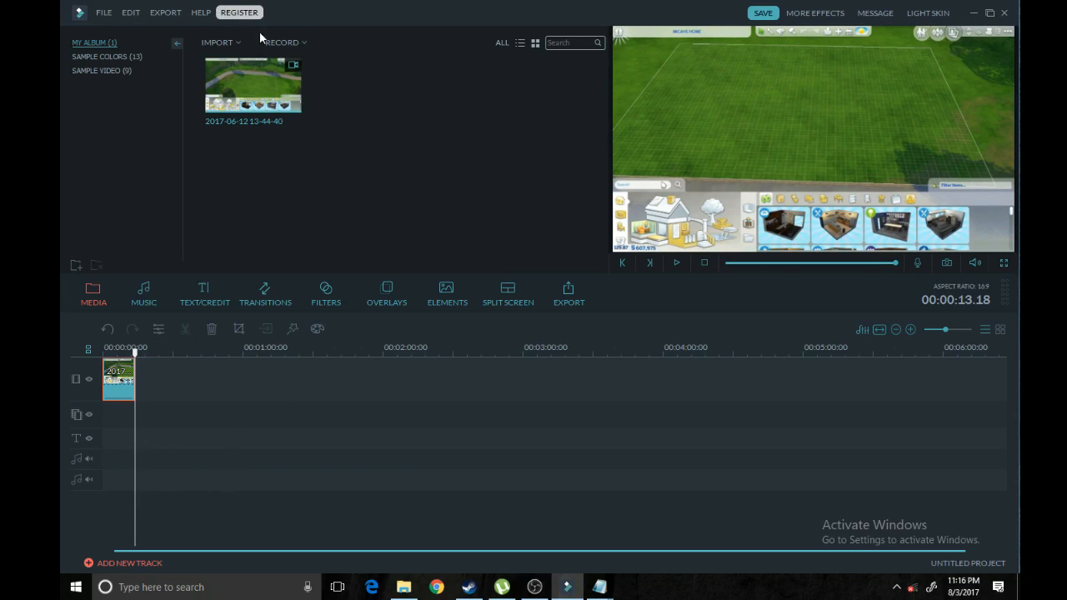
{"action": "left_click", "coordinate": [568, 291]}
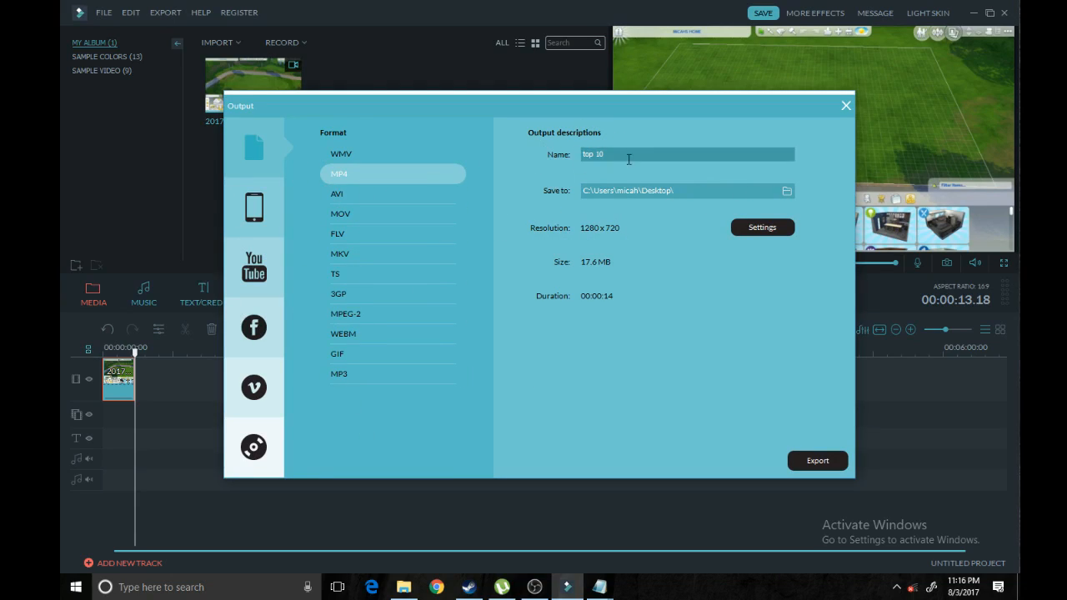
{"action": "mouse_move", "coordinate": [642, 170]}
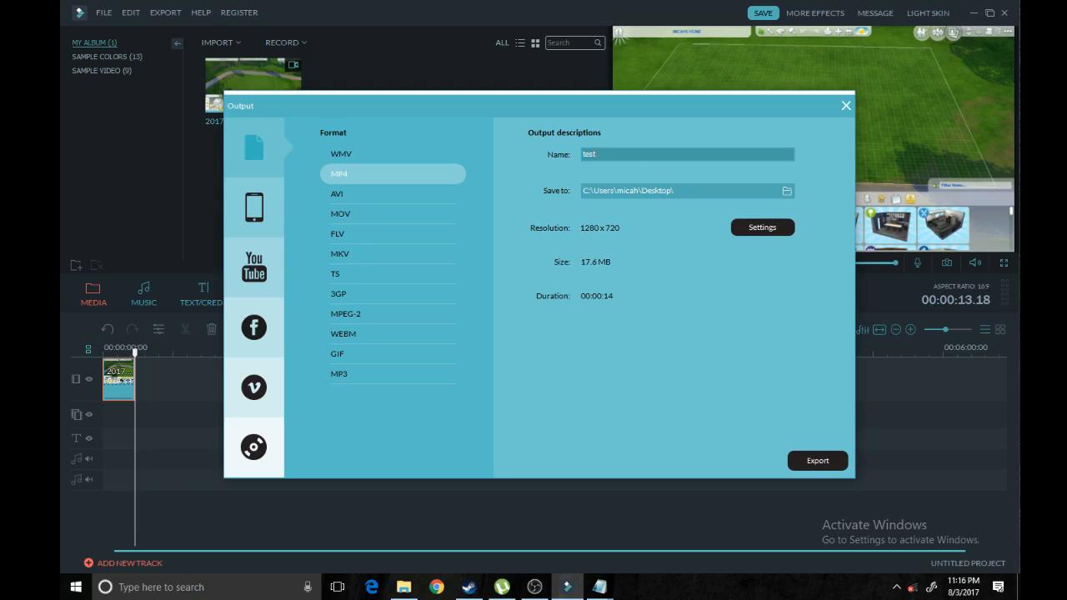
- Export the clip as 'test' MP4, check playback in Movies & TV, then close both windows
{"action": "left_click", "coordinate": [817, 460]}
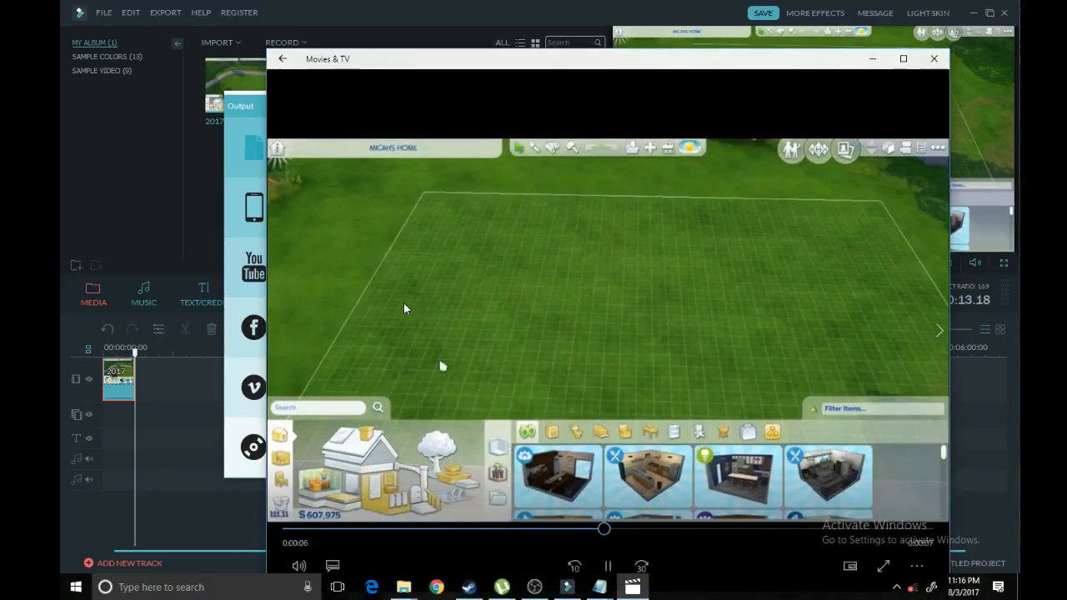
{"action": "left_click", "coordinate": [607, 566]}
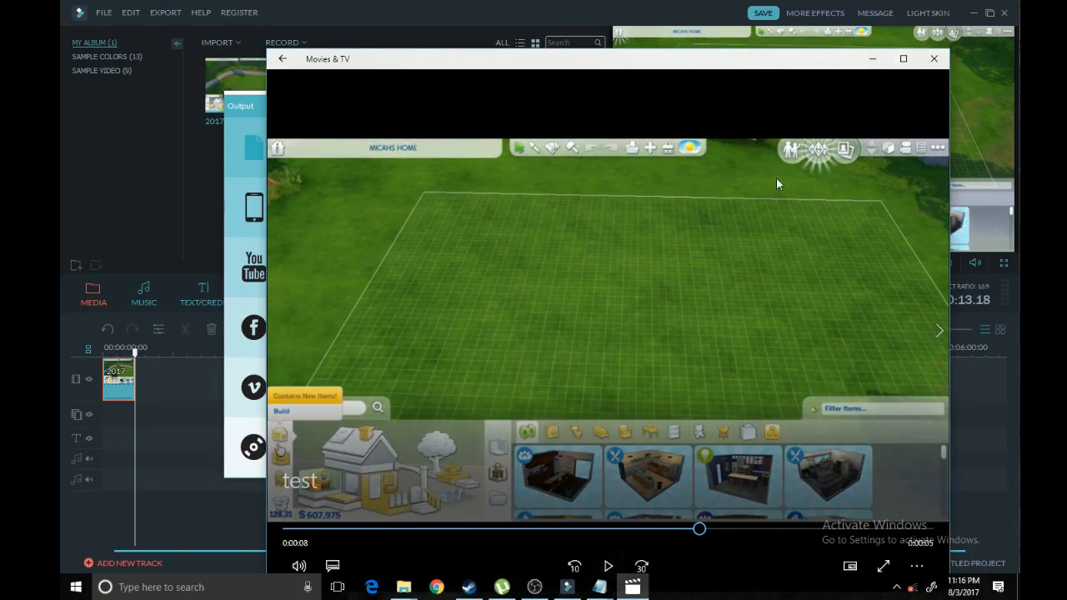
{"action": "left_click", "coordinate": [241, 106]}
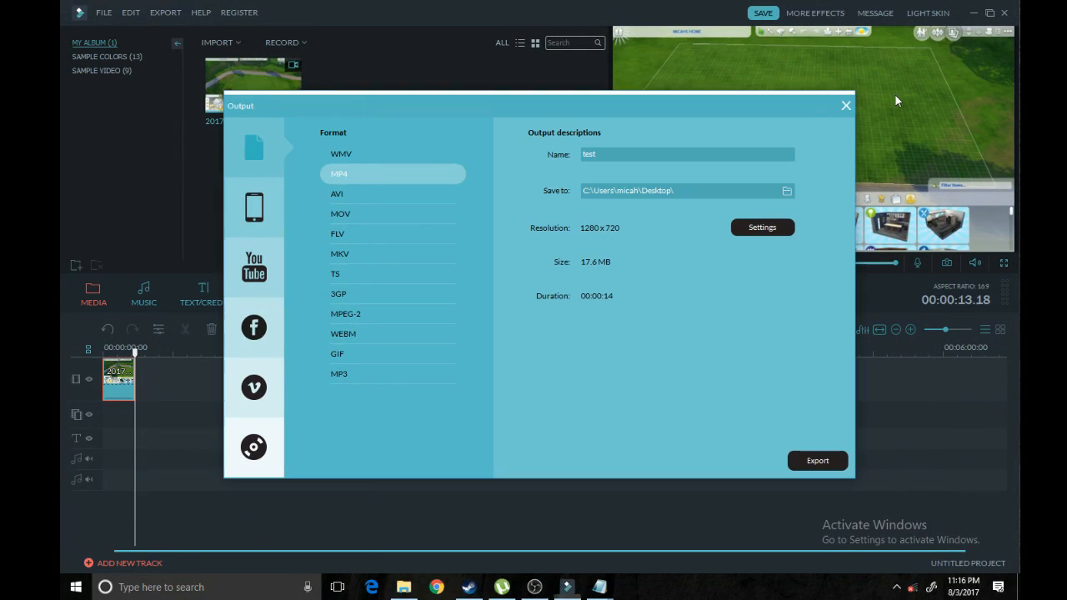
{"action": "left_click", "coordinate": [846, 105]}
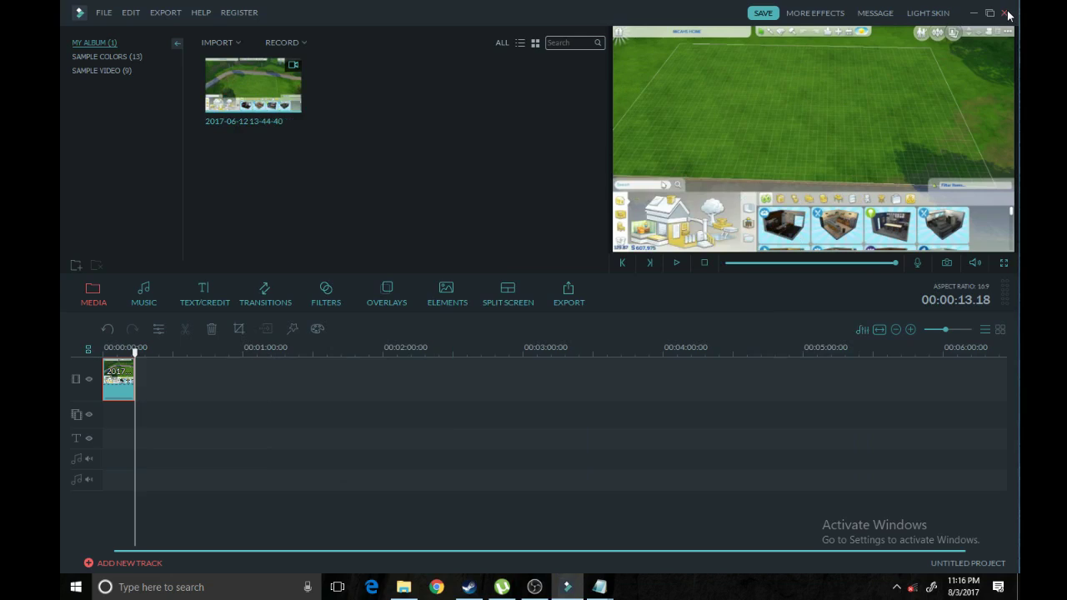
{"action": "mouse_move", "coordinate": [550, 320]}
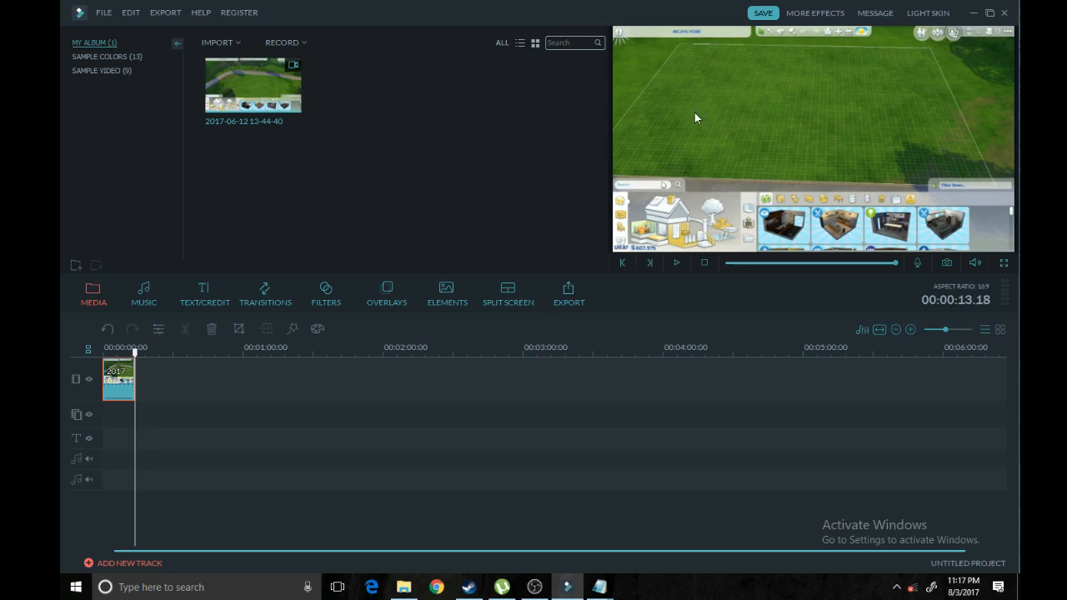
{"action": "mouse_move", "coordinate": [546, 594]}
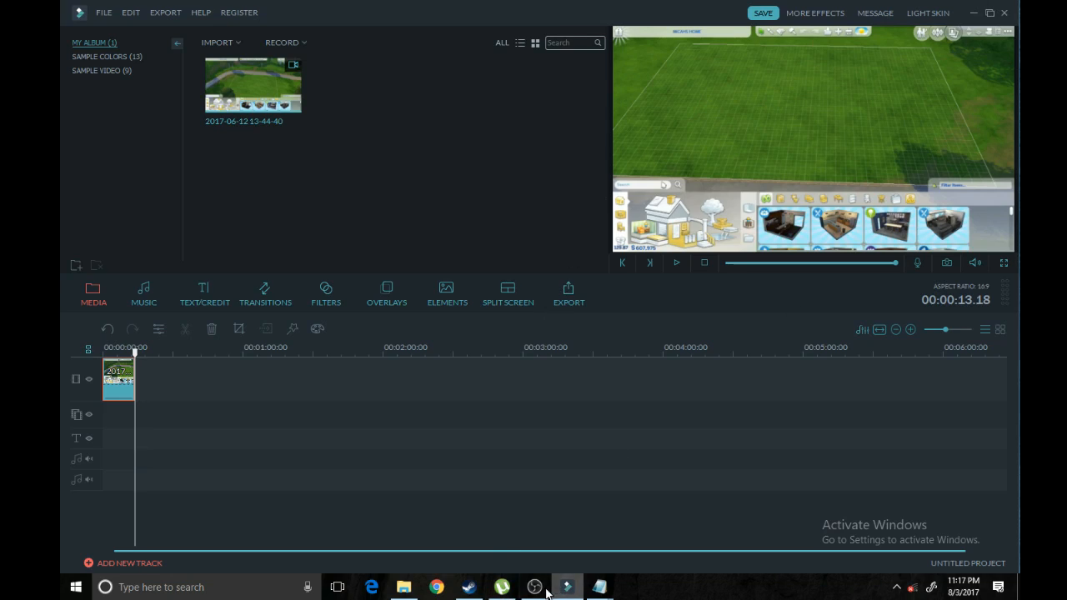
- Bring OBS Studio to the front from the taskbar to reach Stop Recording
{"action": "left_click", "coordinate": [566, 587]}
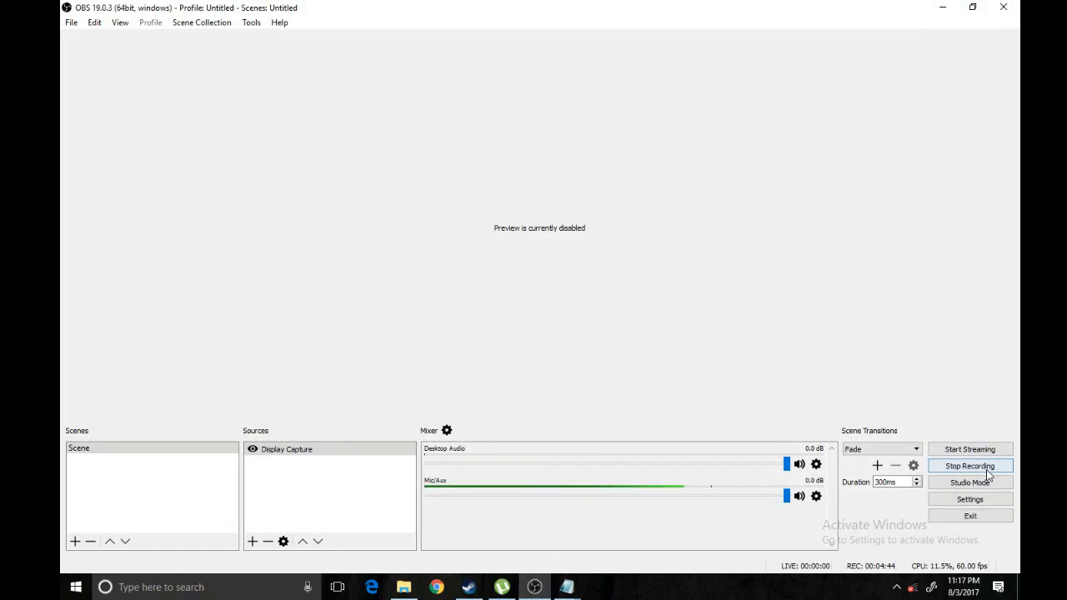